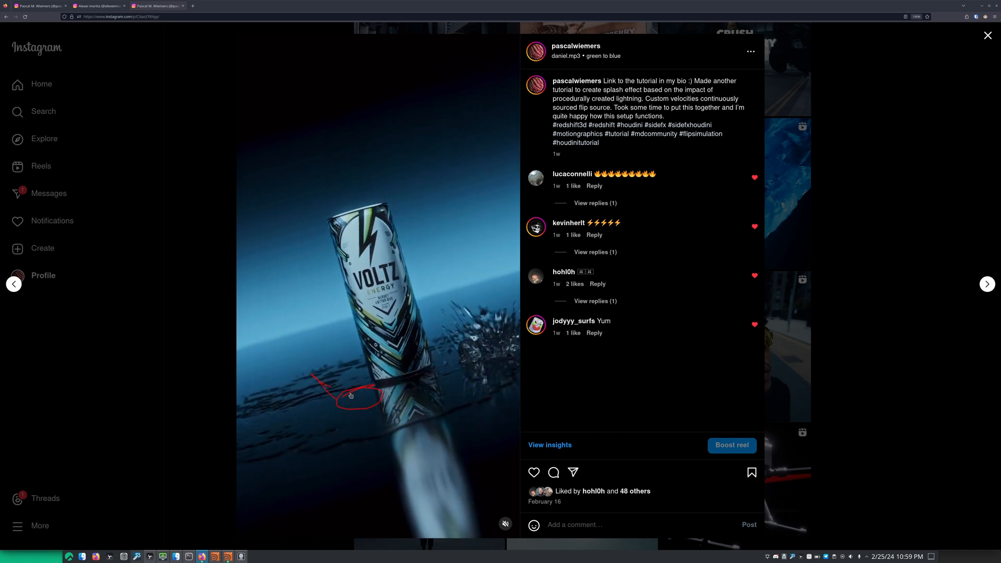
pyautogui.click(375, 284)
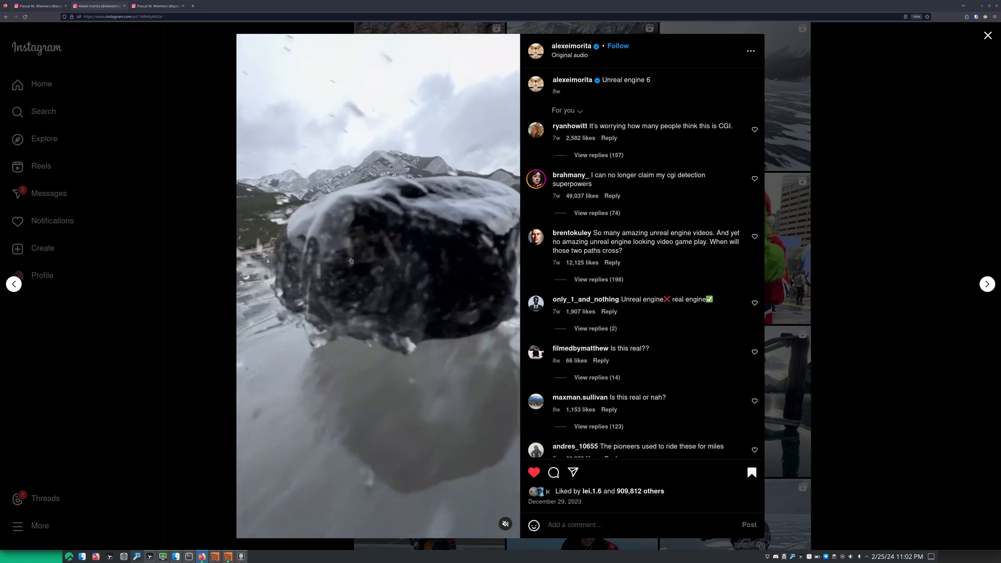
# - Flip between the energy-drink splash reel and the rock reel, pausing the rock mid-splash
pyautogui.click(987, 284)
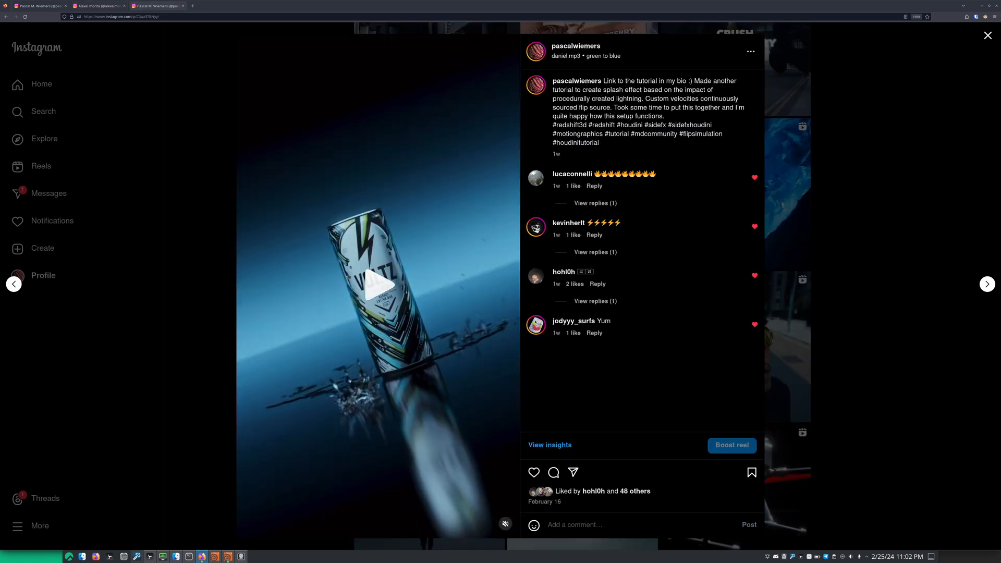
pyautogui.moveTo(364, 382)
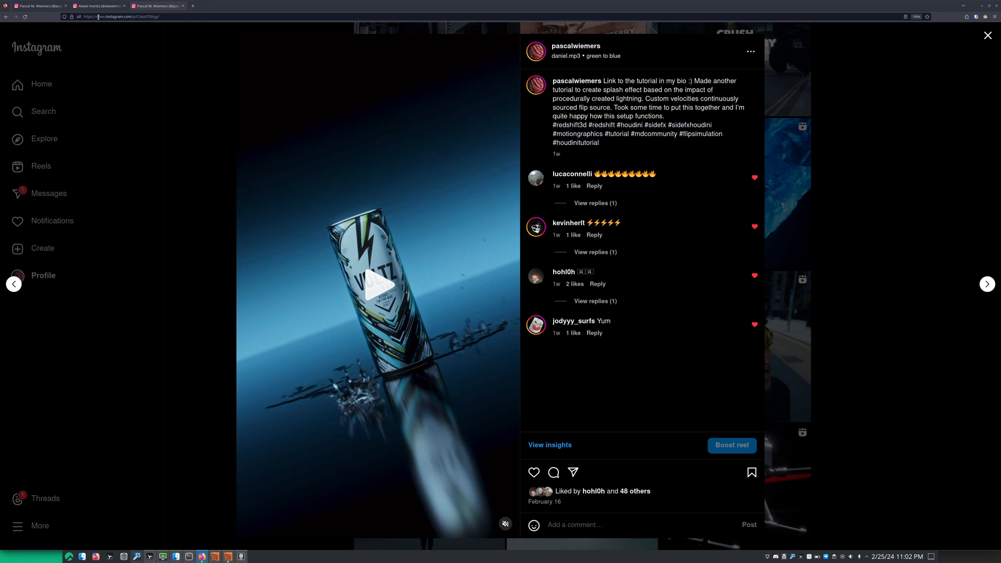
pyautogui.click(988, 284)
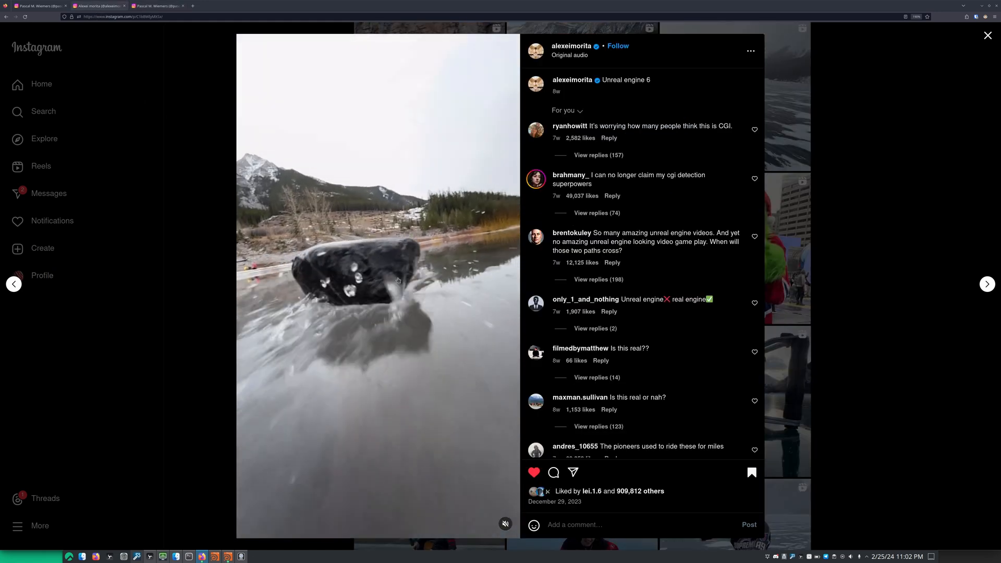
pyautogui.click(377, 285)
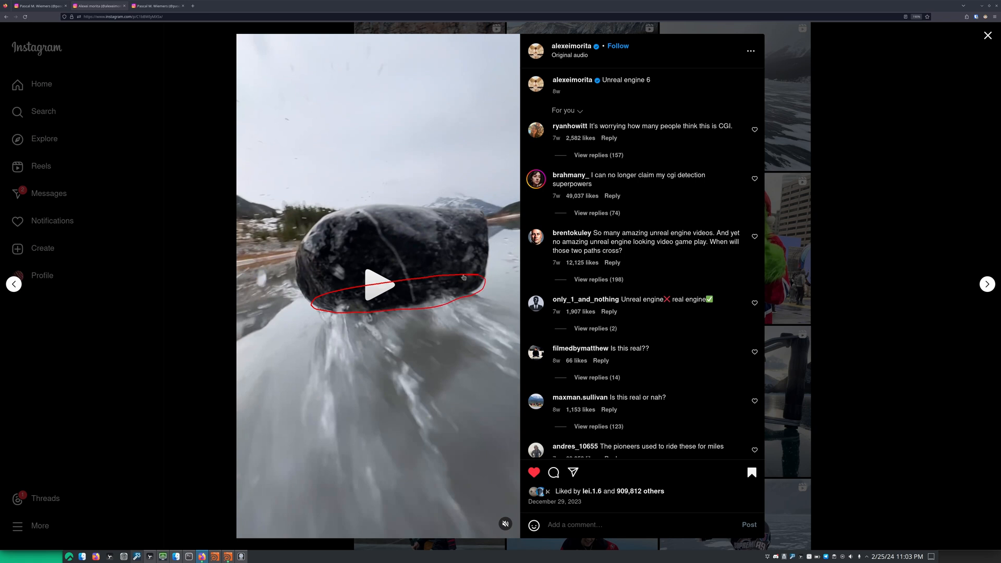
pyautogui.moveTo(469, 316)
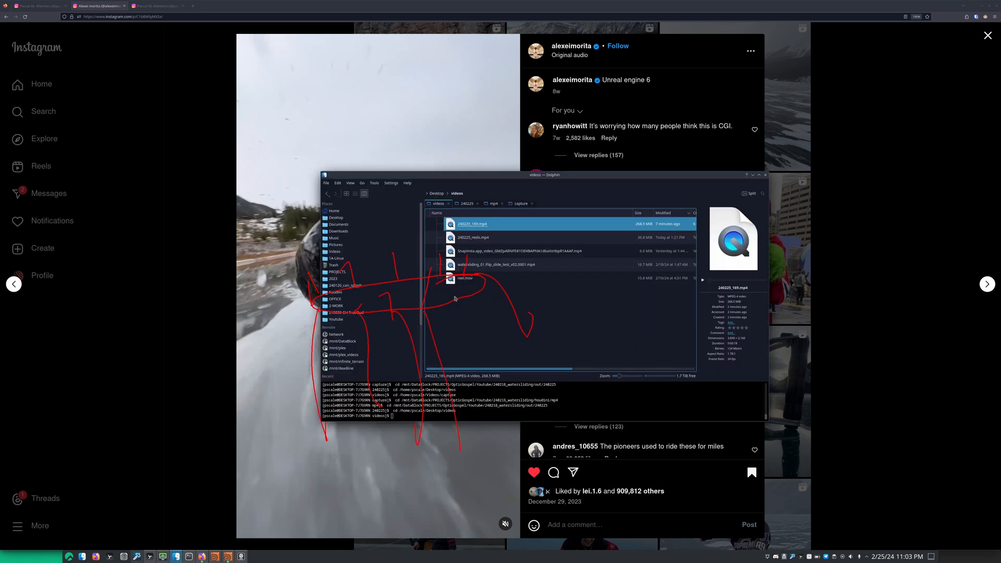
# - Play the waterslidng Flip slide test mp4 from the Videos folder
pyautogui.doubleClick(495, 264)
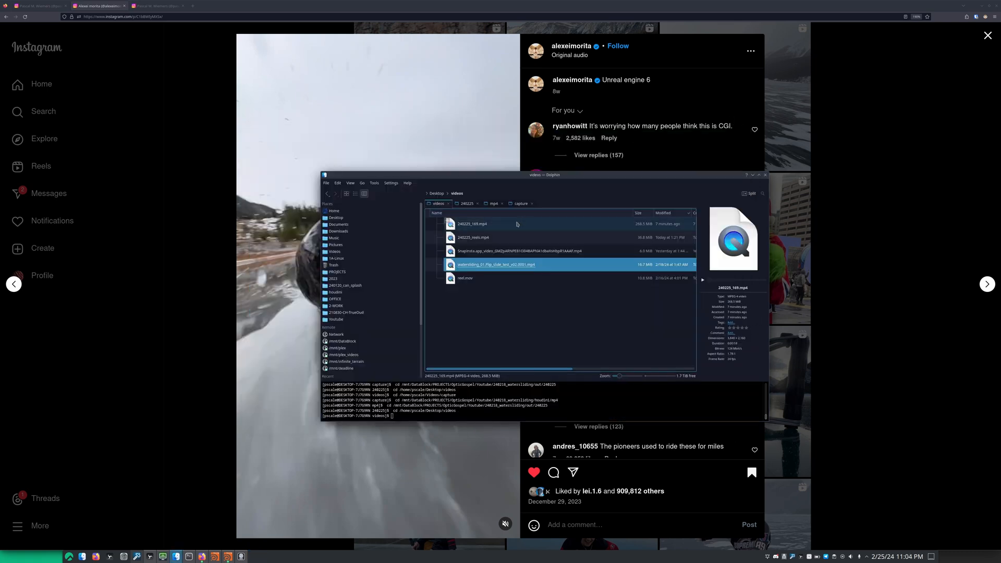
pyautogui.doubleClick(473, 223)
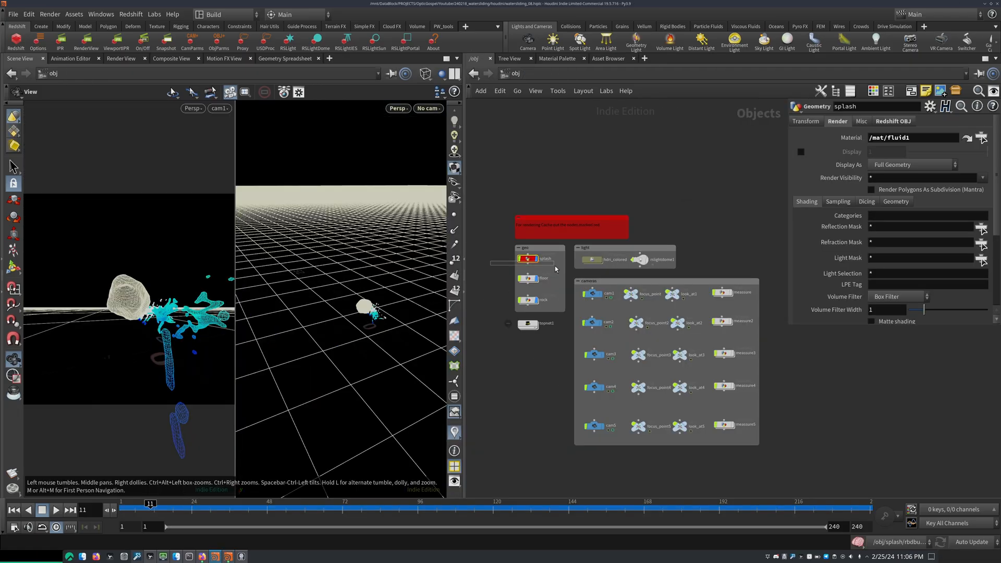
# - Inspect the floor, rock and hdri_colored objects, then enter the splash geometry network
pyautogui.click(528, 278)
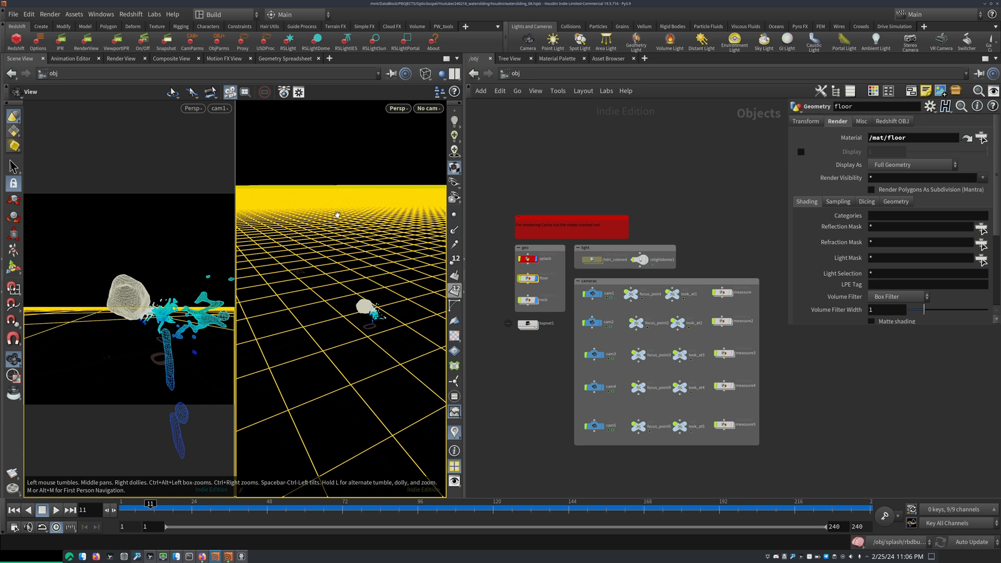
pyautogui.click(543, 300)
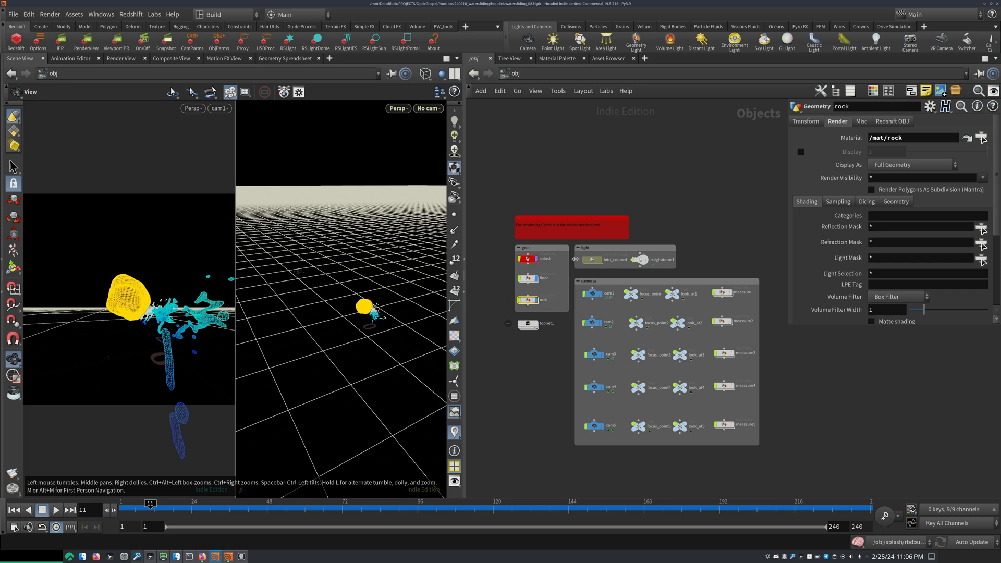
pyautogui.click(591, 259)
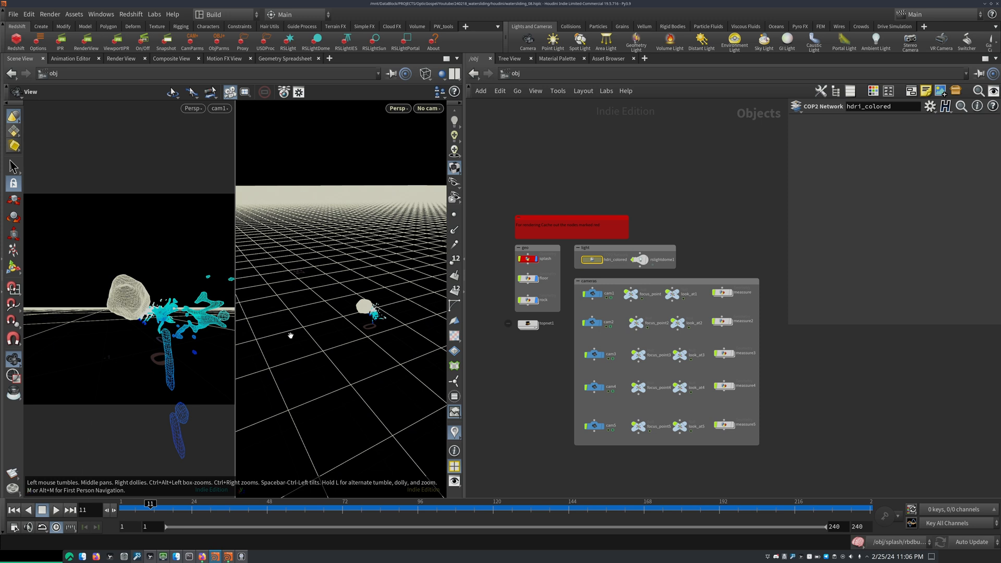
pyautogui.moveTo(304, 251)
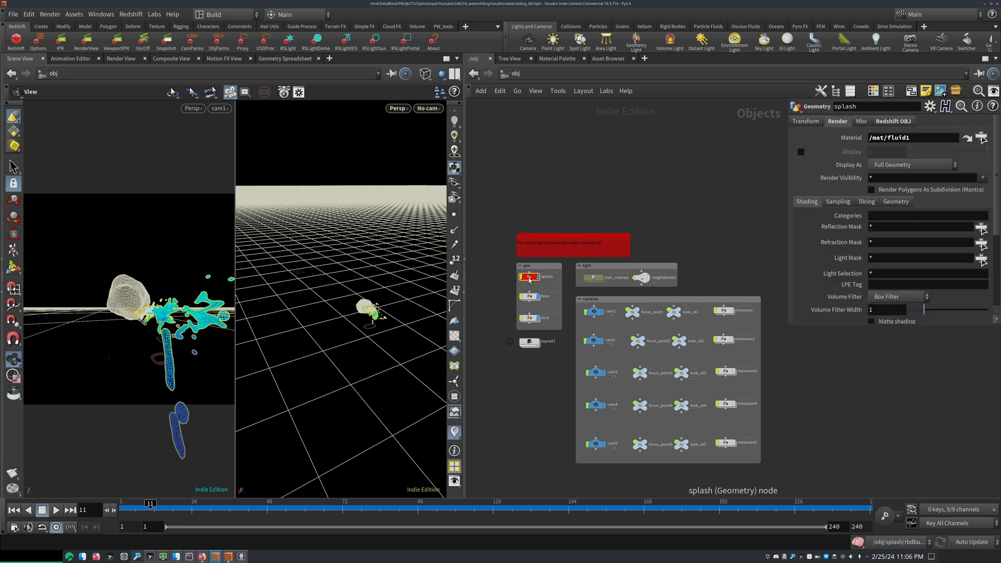
pyautogui.doubleClick(532, 277)
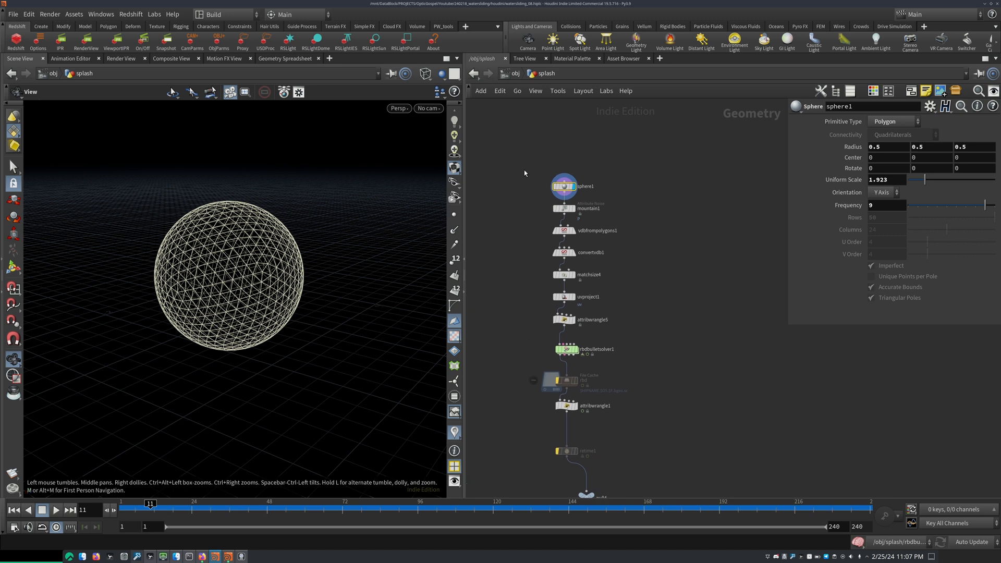
# - Step through sphere1, mountain1 and matchsize4, then show attribwrangle5 setting velocity to 20
pyautogui.click(894, 122)
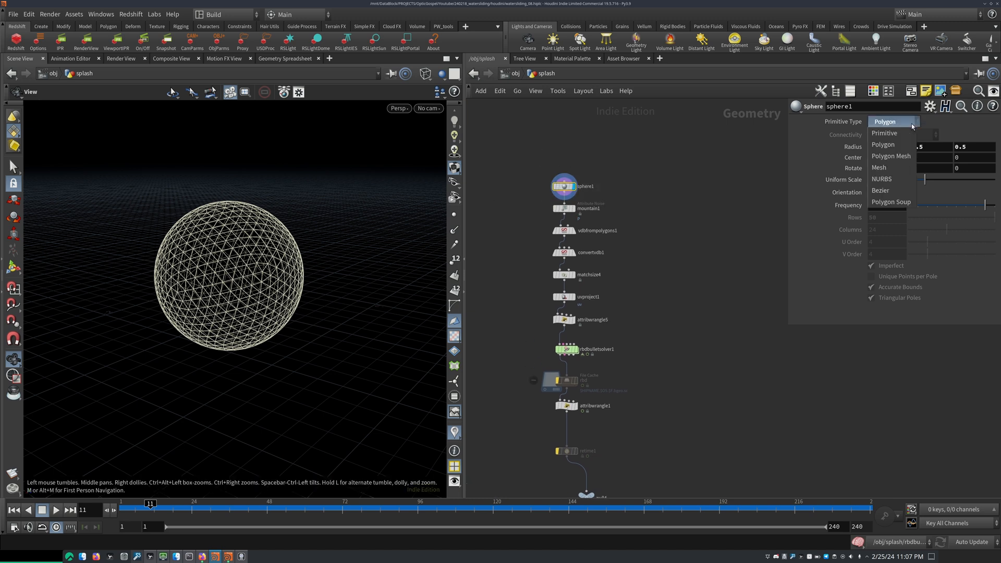
pyautogui.click(884, 121)
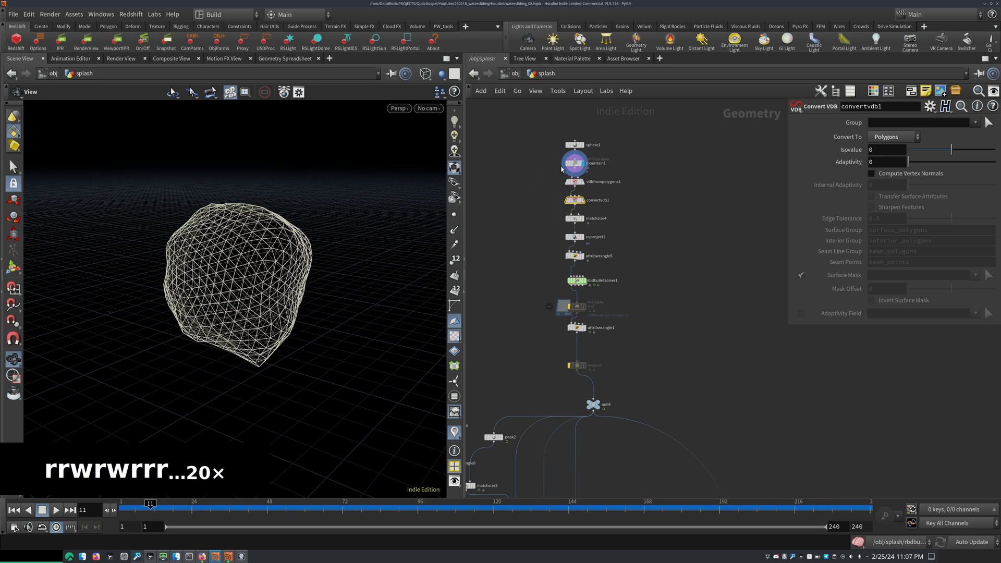
pyautogui.click(574, 163)
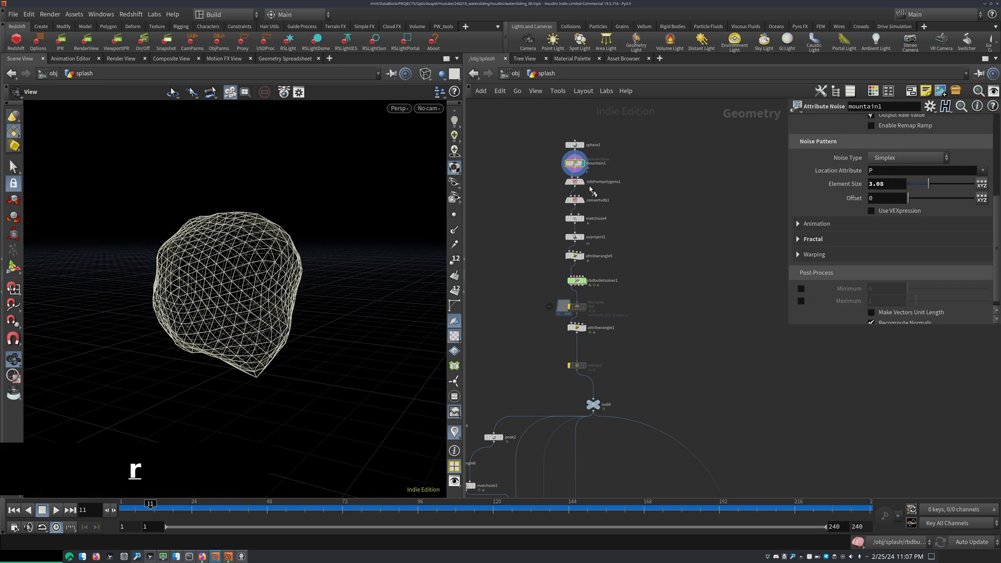
pyautogui.click(575, 219)
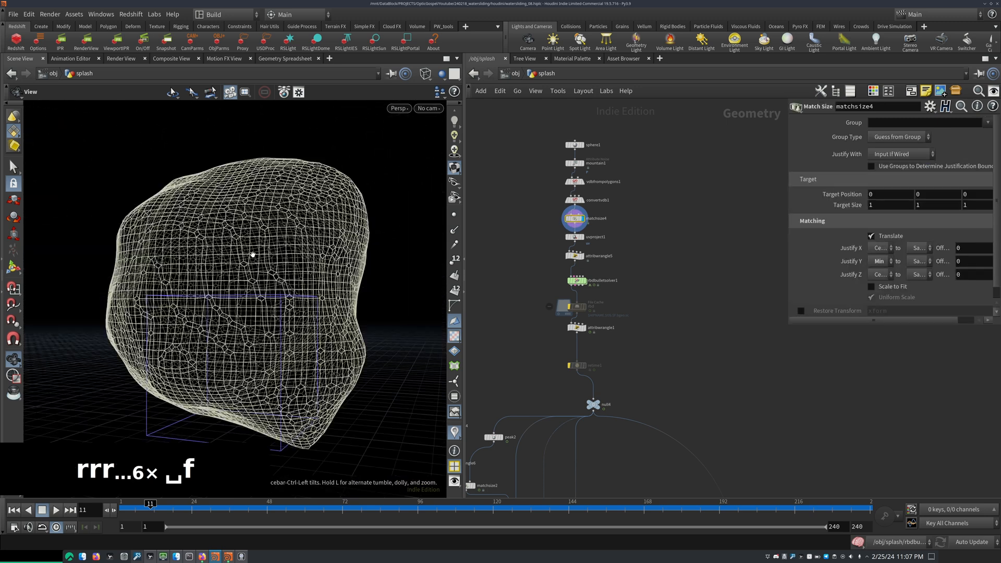
pyautogui.press('f')
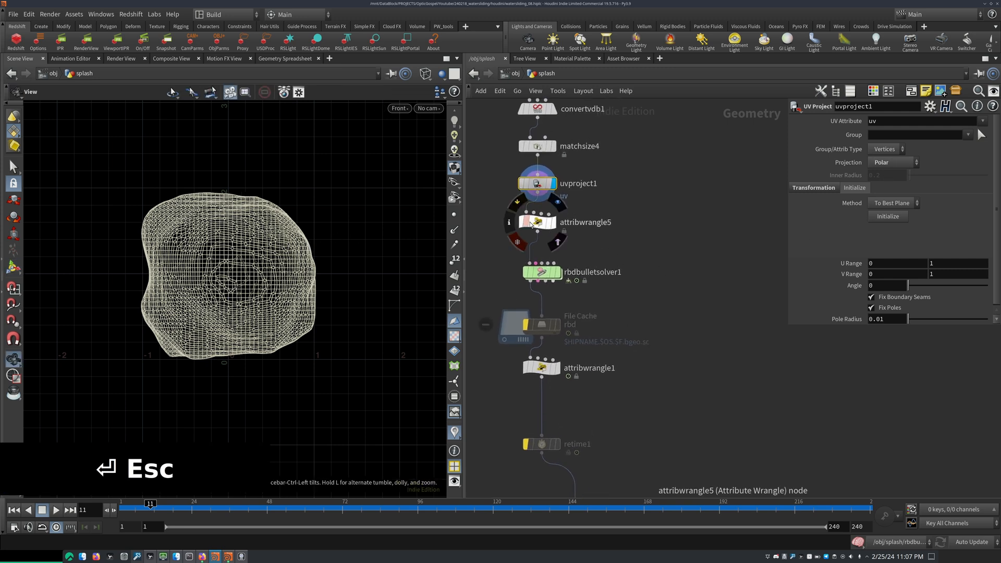
pyautogui.click(540, 223)
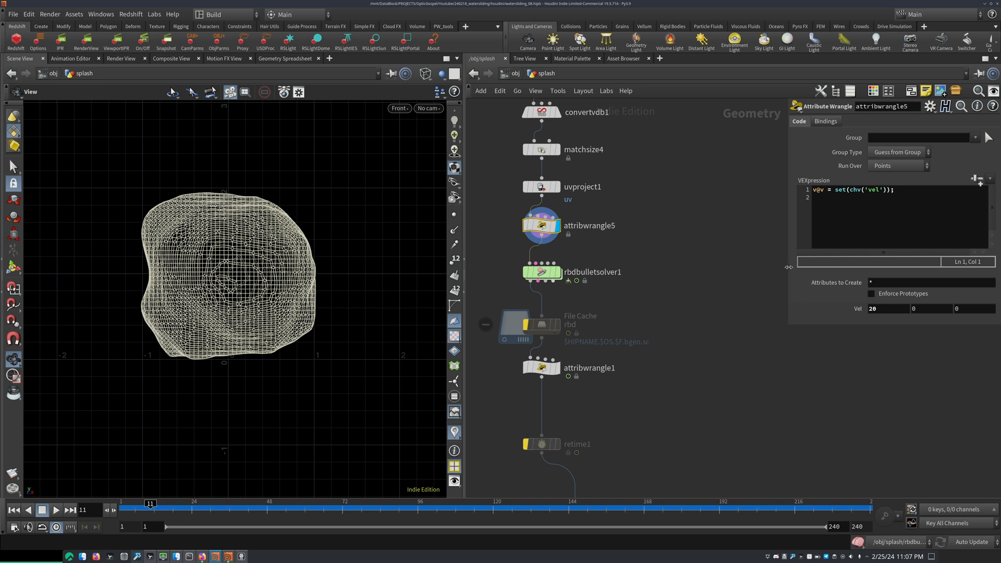
# - Show rbdbulletsolver1's Setup parameters with its 0.25 time scale
pyautogui.click(856, 189)
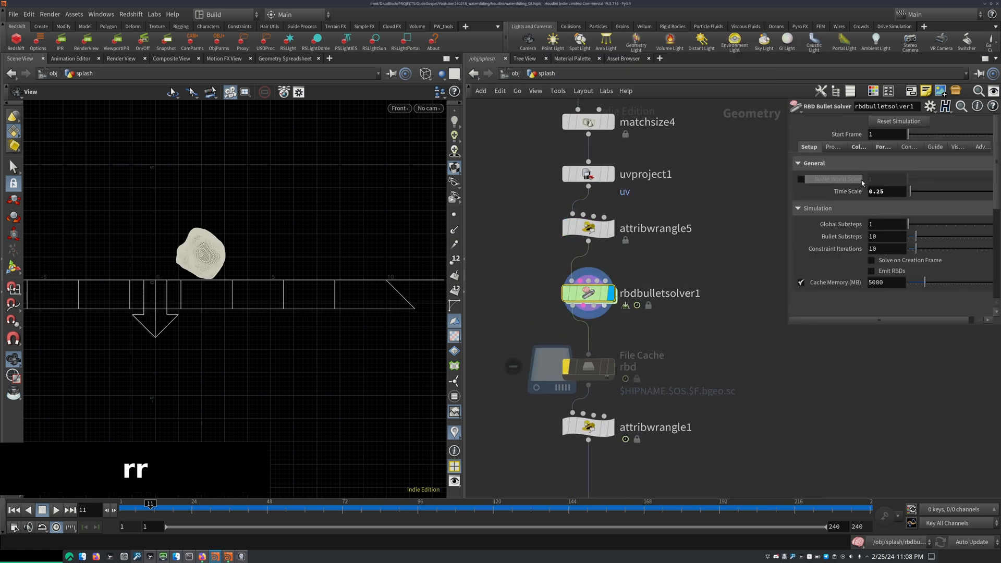
# - Review the solver's -20 gravity and open the forces network holding popspin1
pyautogui.click(763, 146)
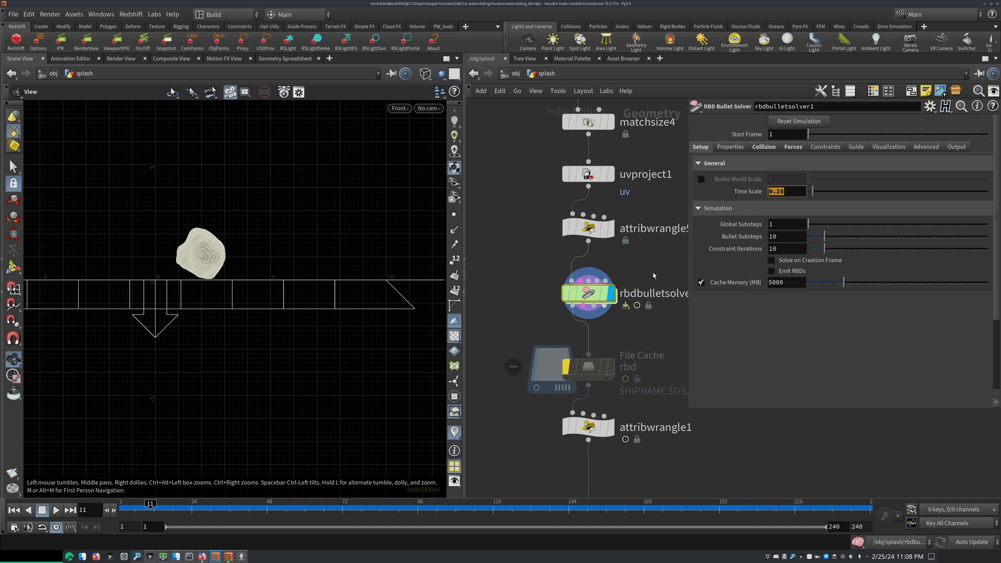
pyautogui.click(793, 146)
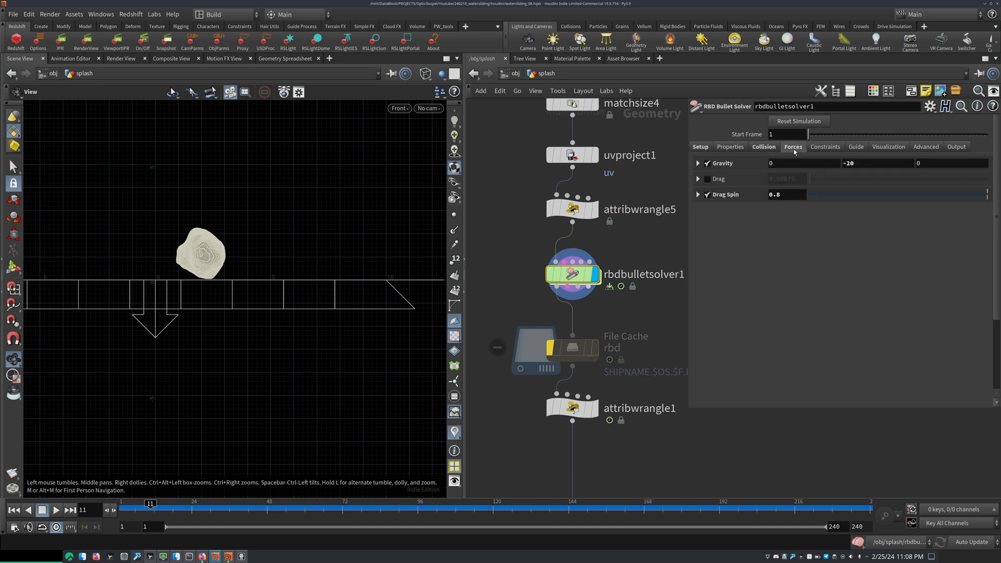
pyautogui.click(878, 163)
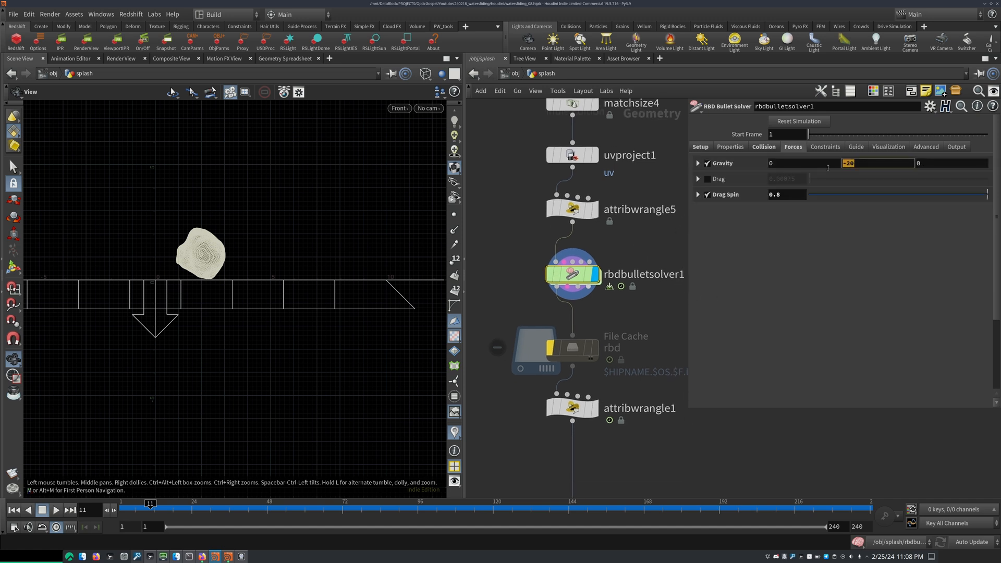
pyautogui.click(785, 194)
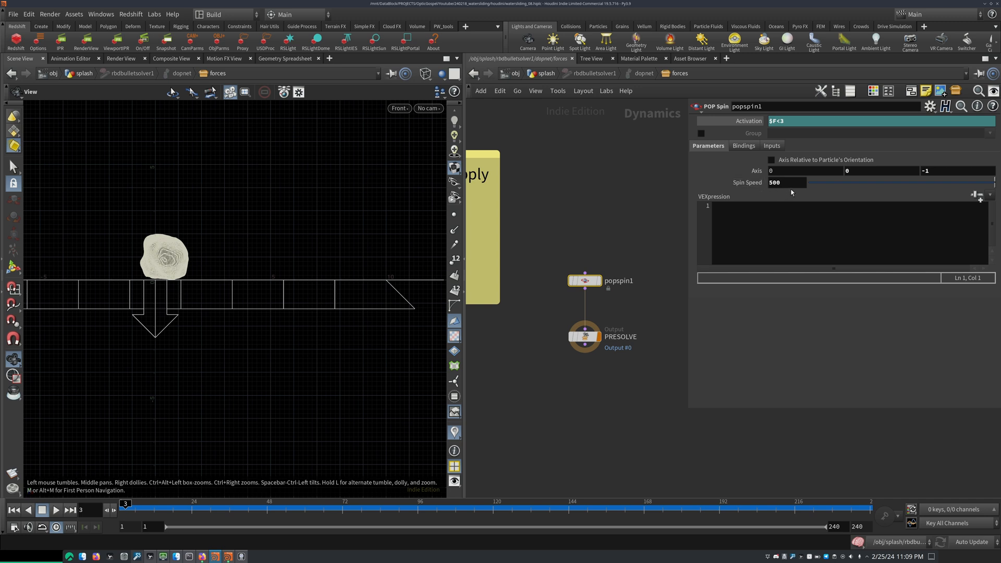
pyautogui.click(955, 171)
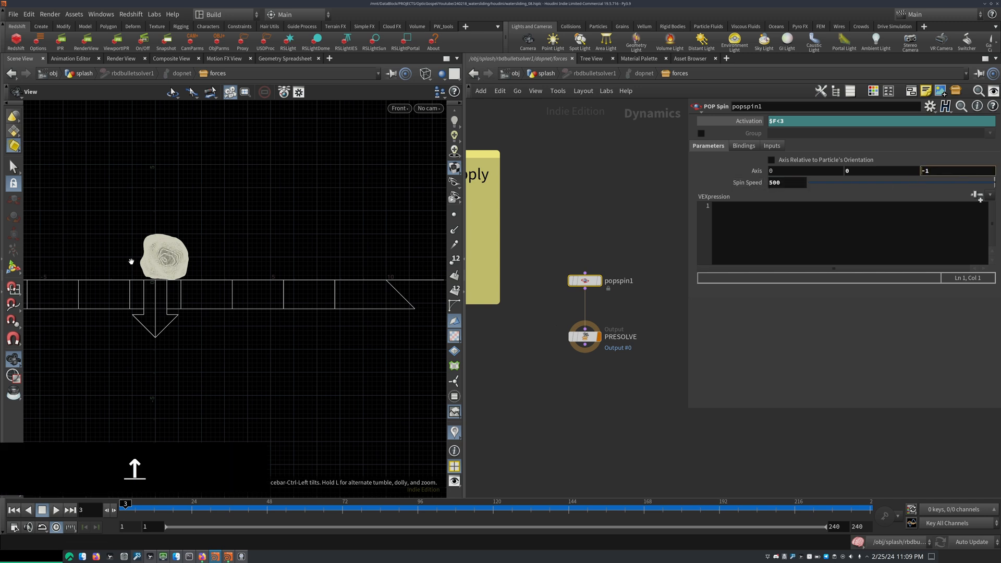
pyautogui.click(55, 510)
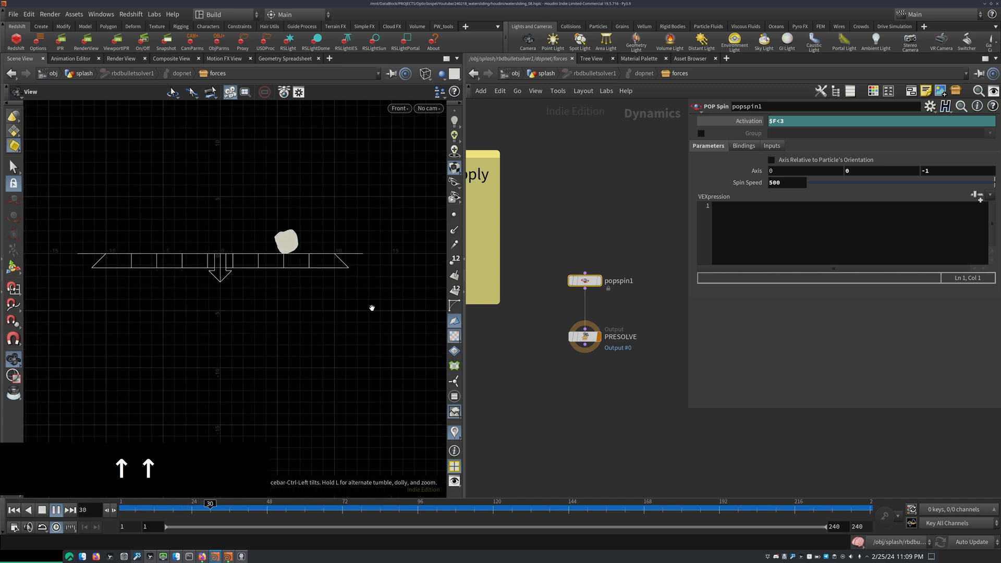
pyautogui.click(56, 509)
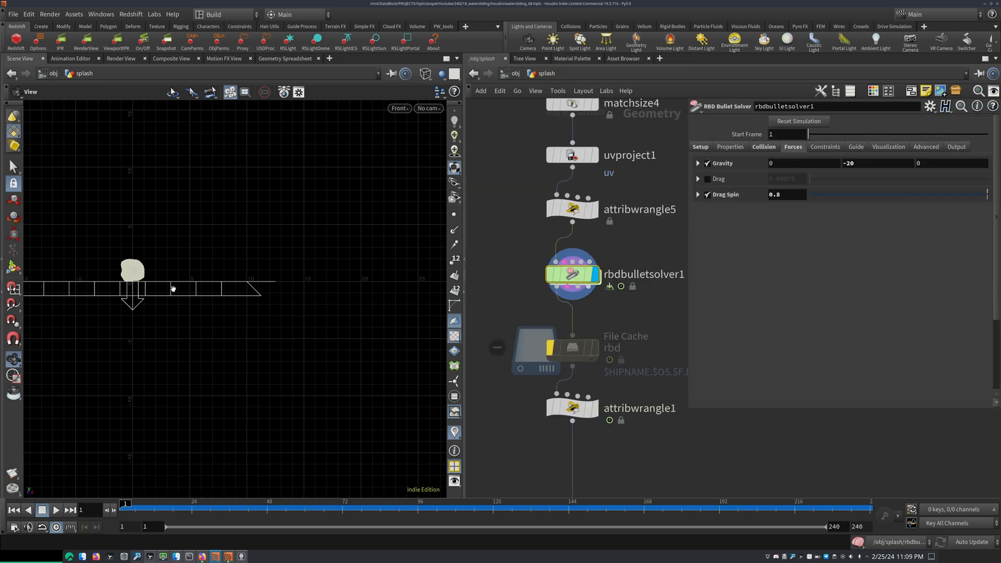
pyautogui.moveTo(225, 156)
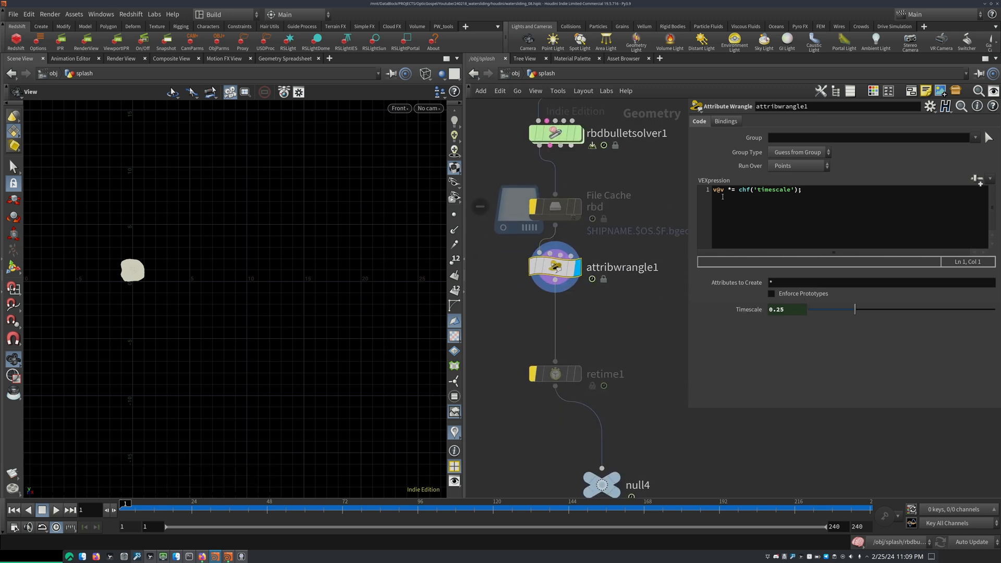
# - Set attribwrangle1's Timescale to ch("../rbdbulletsolver1/timescale") and check its Reference menu
pyautogui.click(556, 174)
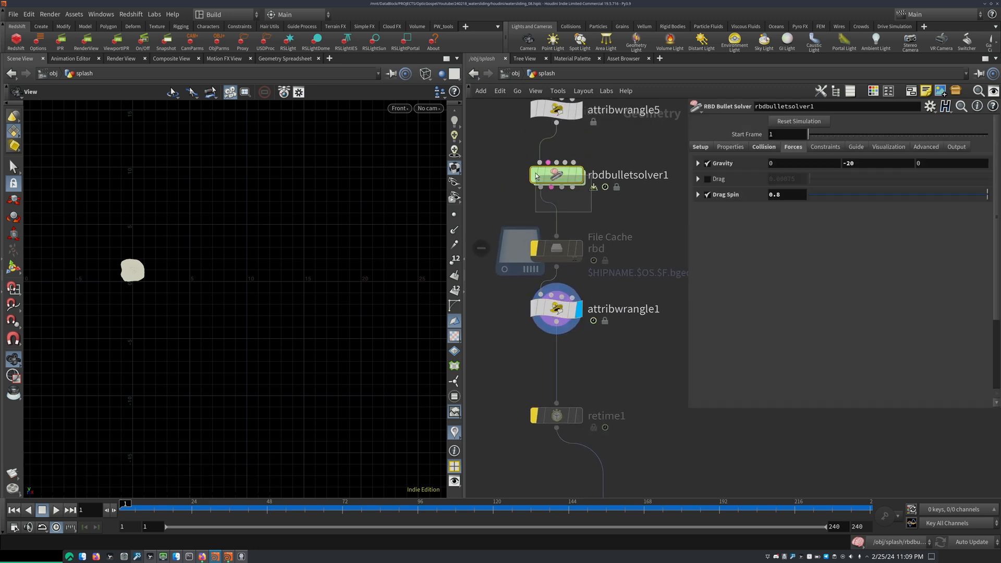
pyautogui.click(556, 308)
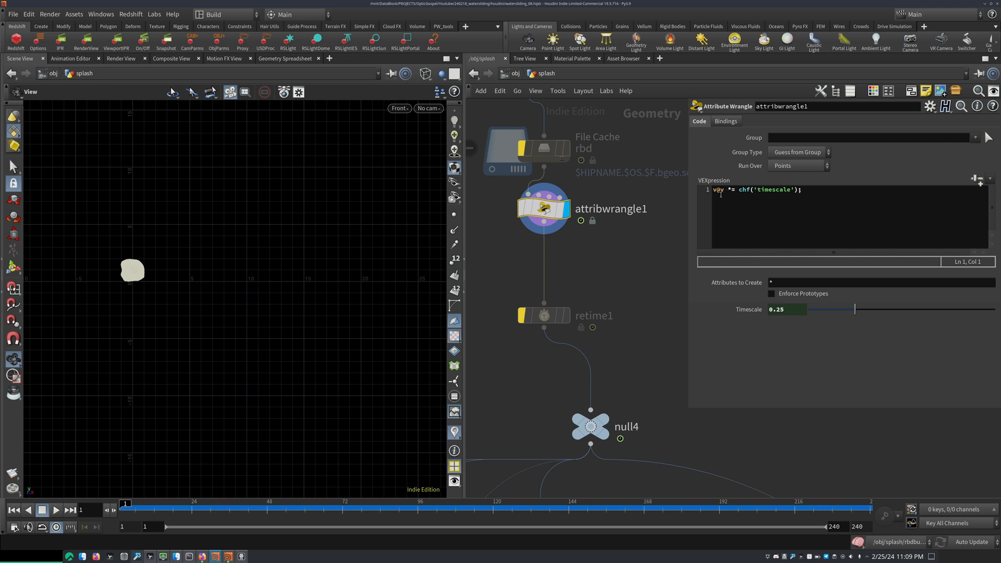
pyautogui.doubleClick(717, 189)
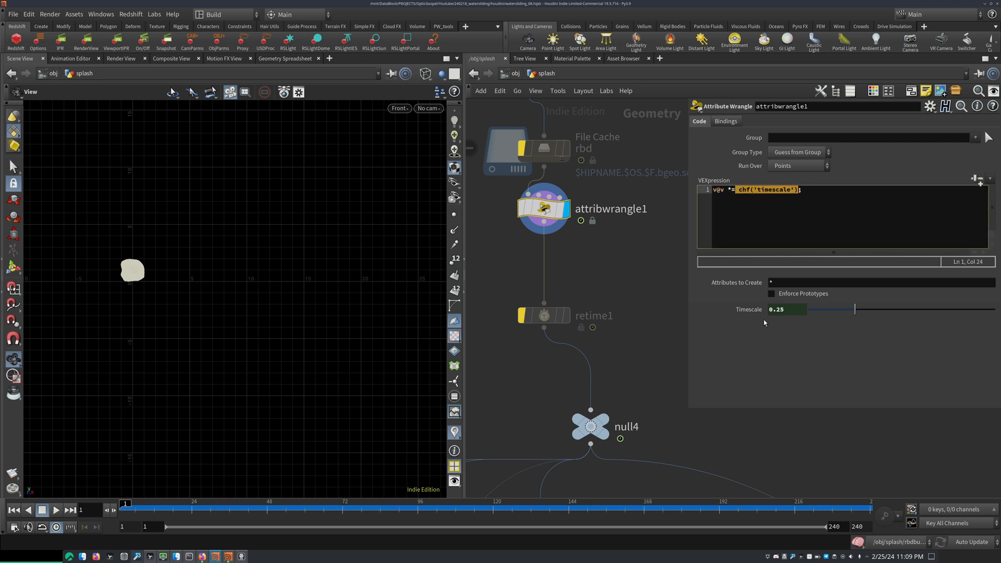
pyautogui.write('ch("../rbdbulletsolver1/timescale")')
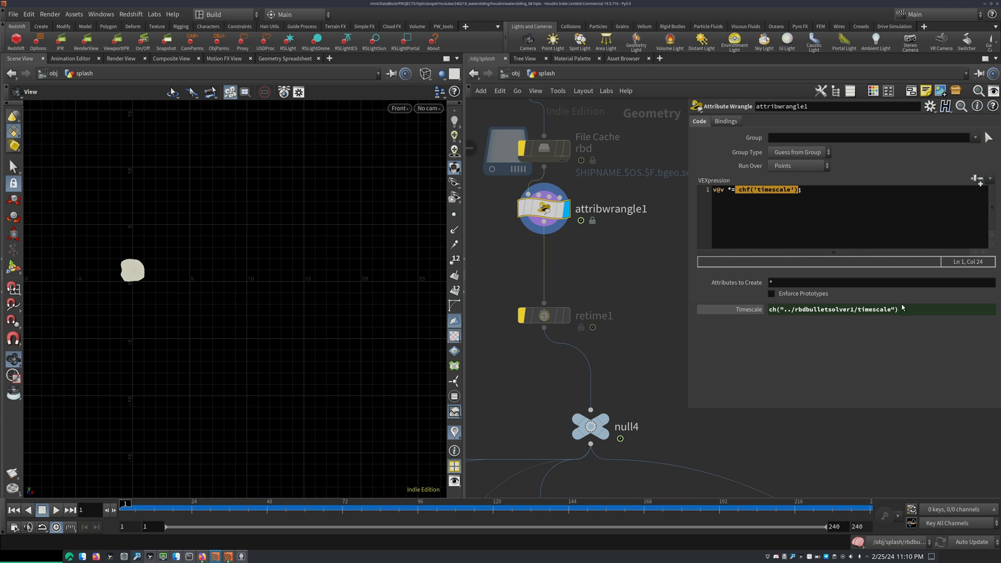
pyautogui.click(552, 203)
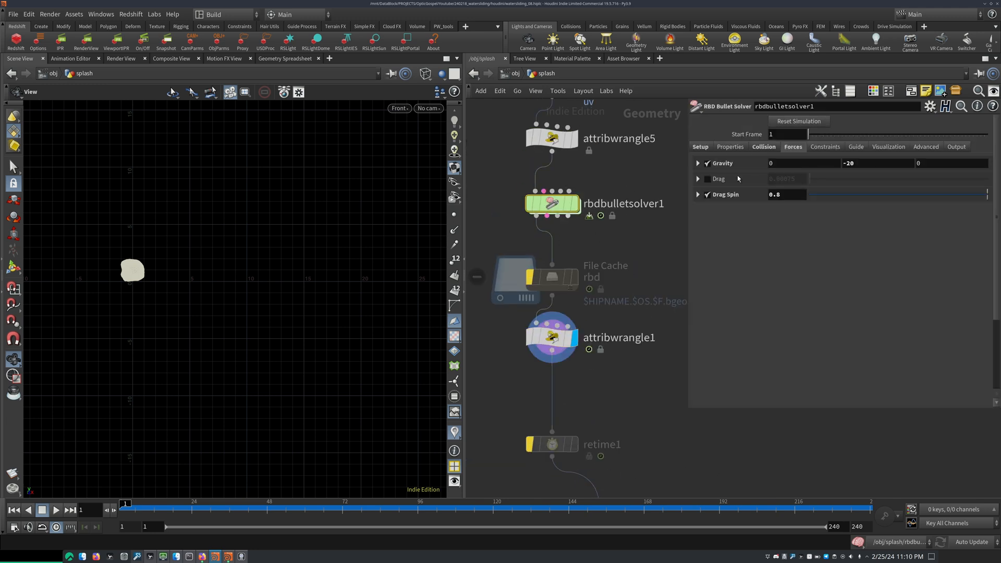
pyautogui.rightClick(777, 190)
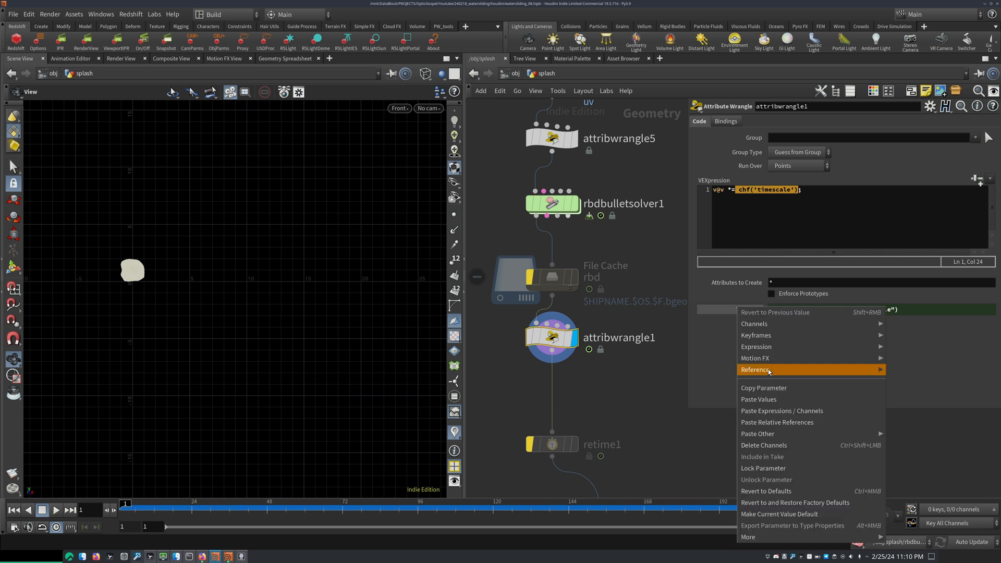
pyautogui.click(755, 370)
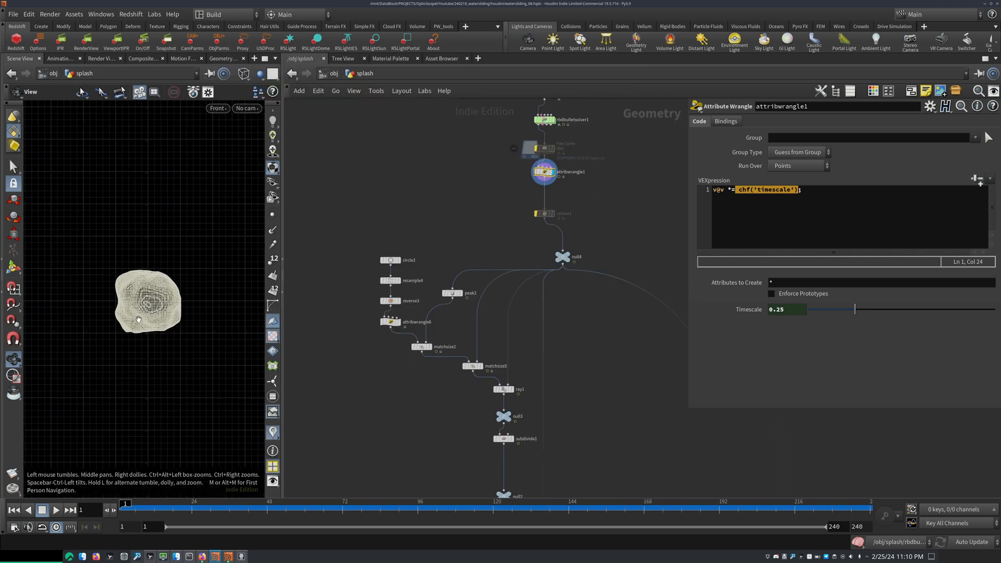
pyautogui.moveTo(132, 345)
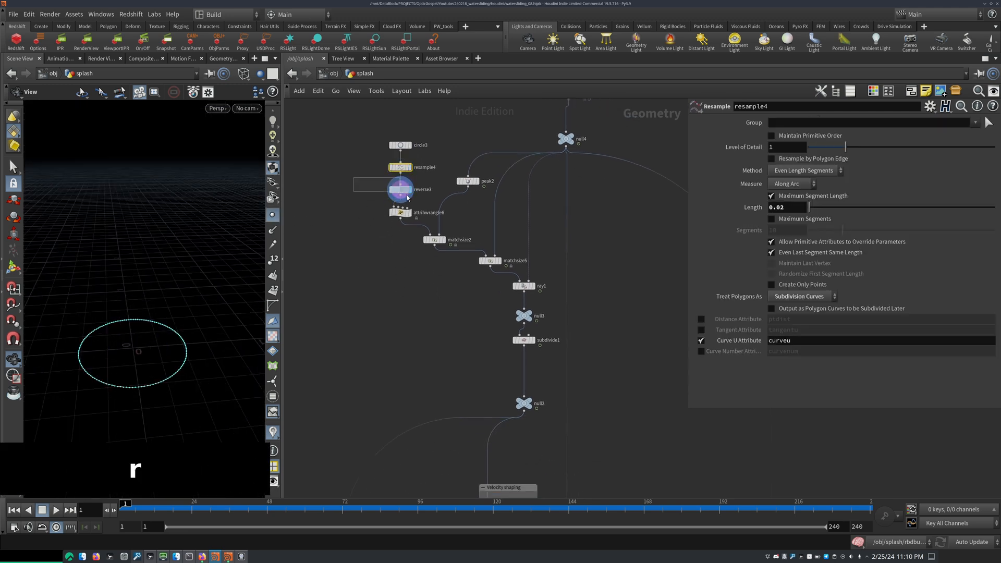
# - Show attribwrangle6's outward normals (v@N = normalize(@P)) on the circle with the normals display on
pyautogui.click(401, 213)
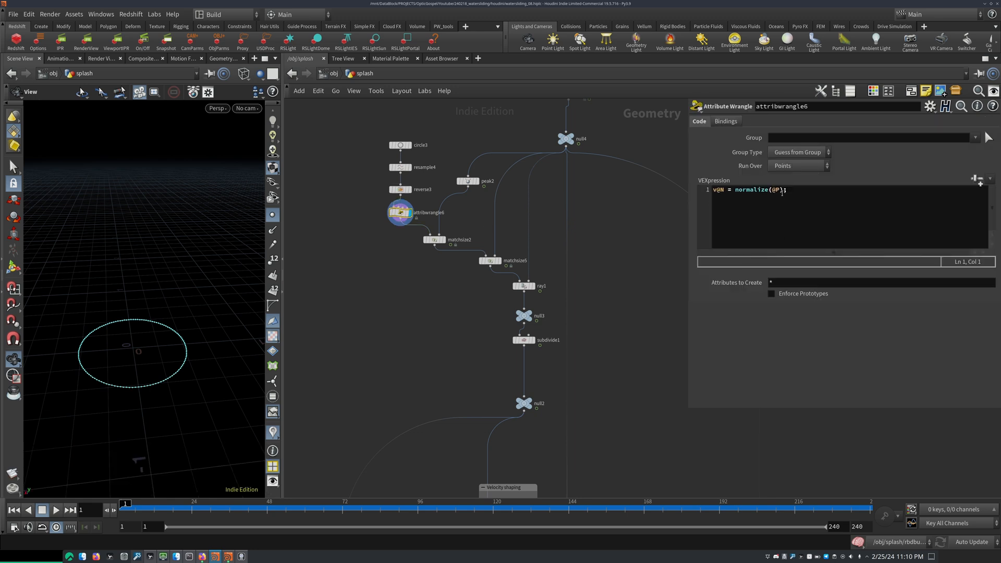
pyautogui.click(523, 287)
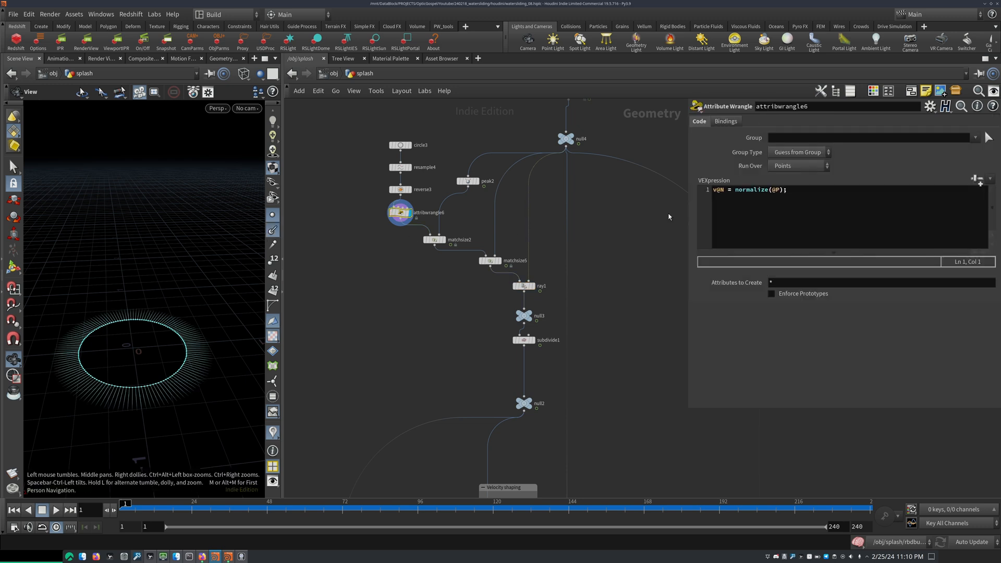
pyautogui.click(751, 196)
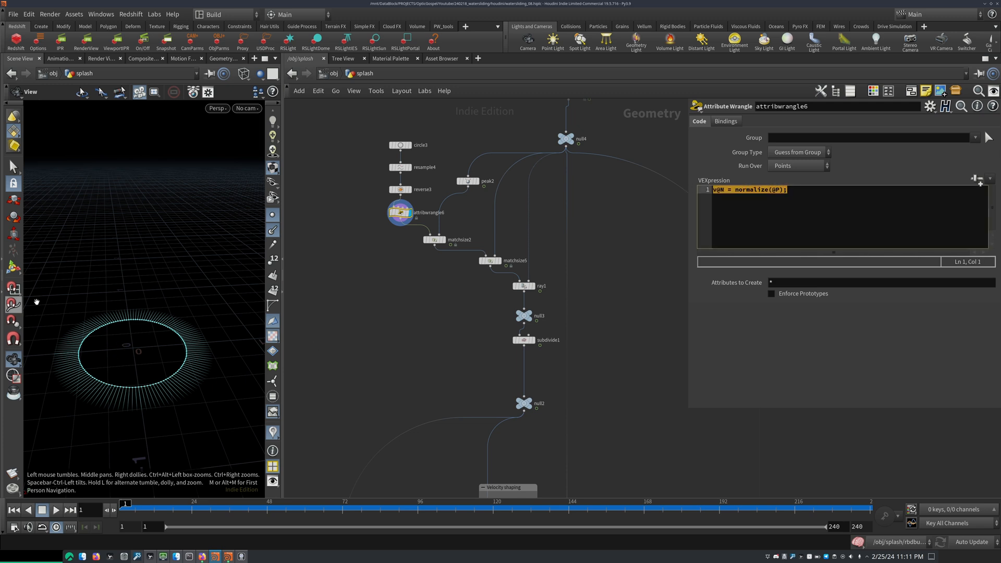
pyautogui.moveTo(464, 320)
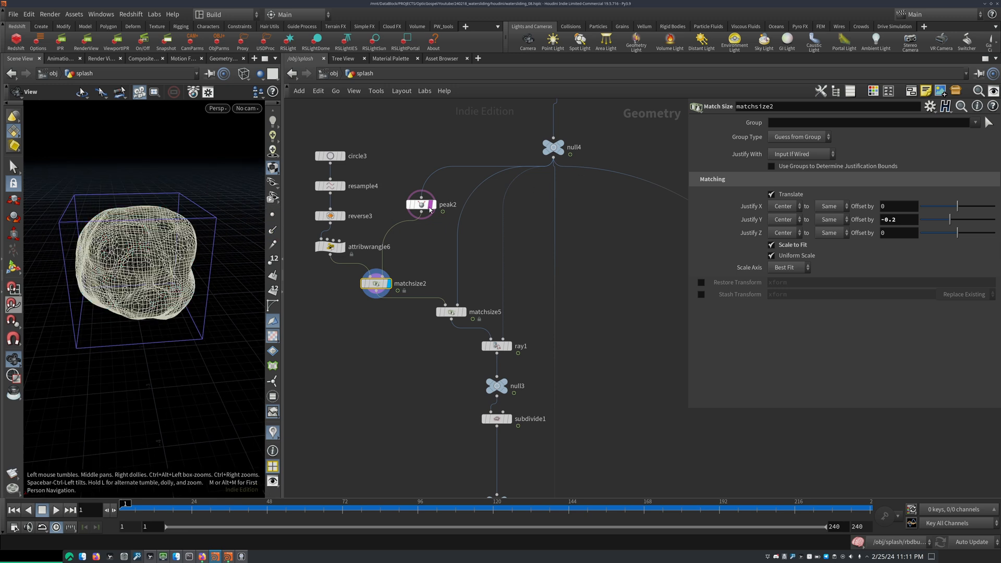
# - Inspect peak2, matchsize2's -0.2 offset and matchsize5's 0.1 base alignment
pyautogui.click(420, 204)
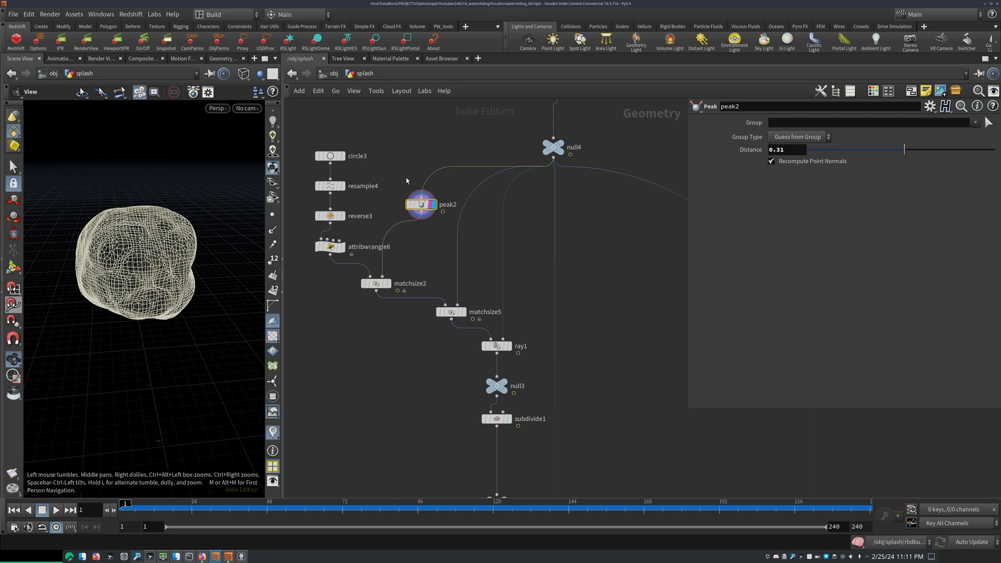
pyautogui.click(552, 146)
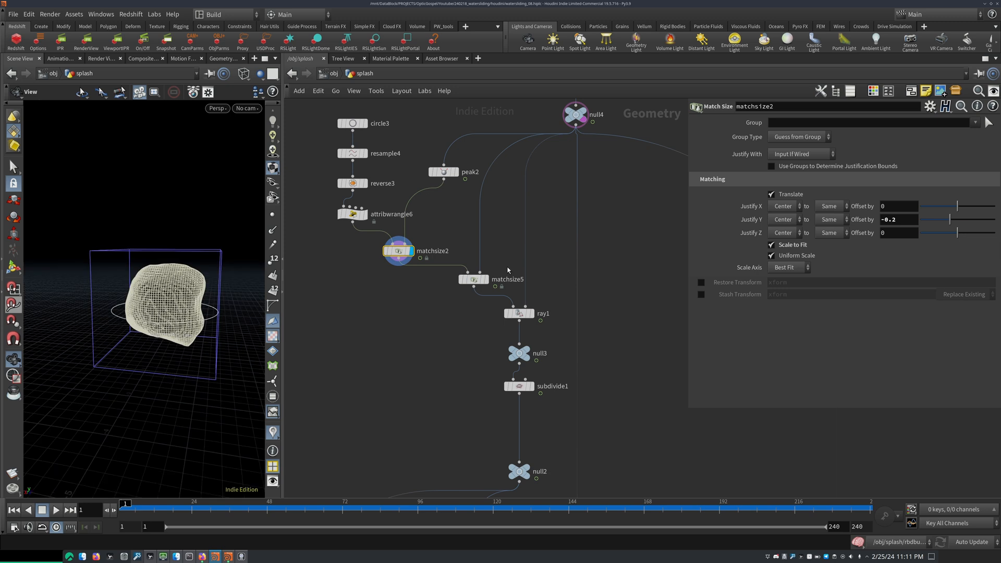
pyautogui.click(474, 280)
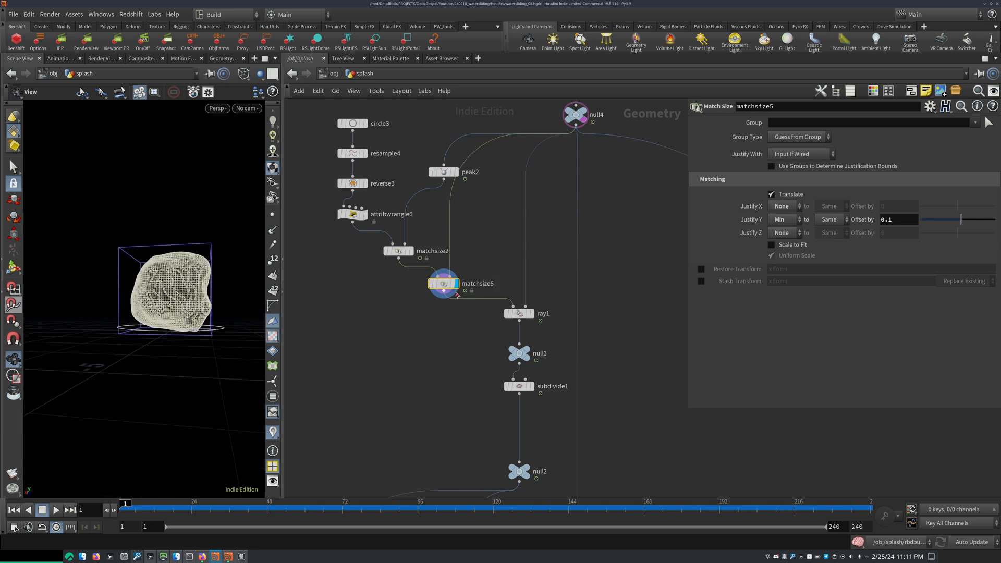
# - Nudge matchsize5, view the rock from the front, and display null3's irregular loop
pyautogui.moveTo(443, 283); pyautogui.dragTo(458, 287)
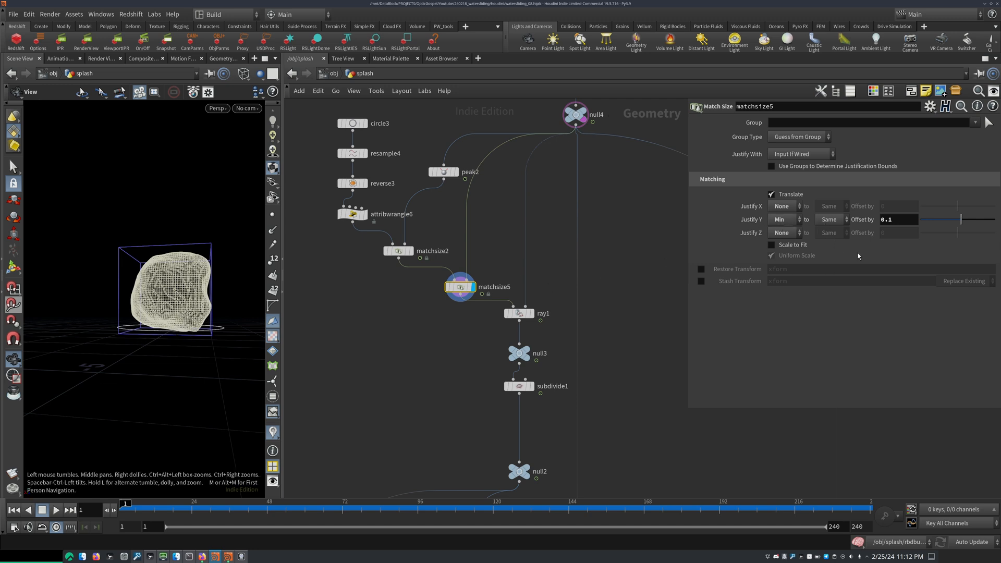
pyautogui.press('2')
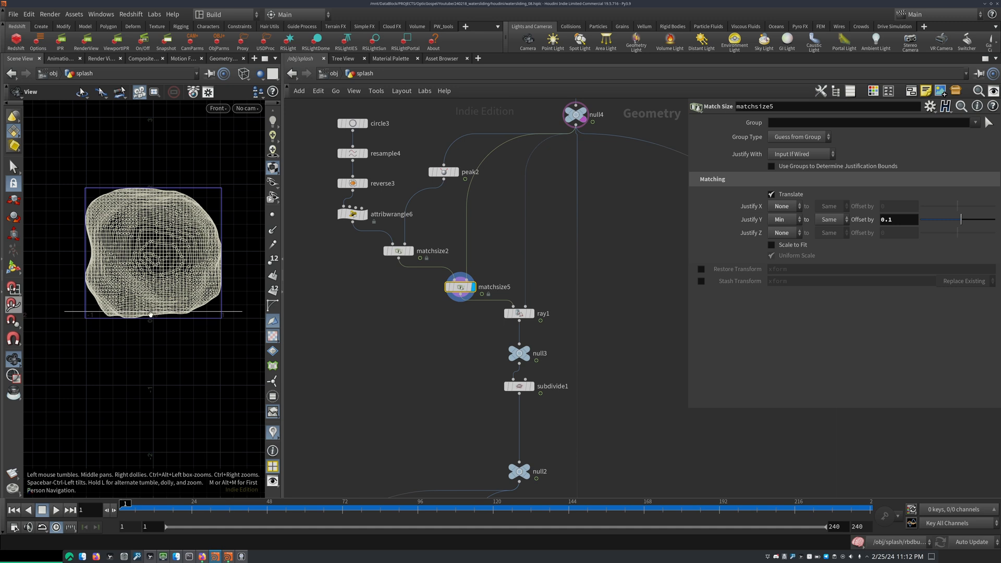
pyautogui.moveTo(538, 347)
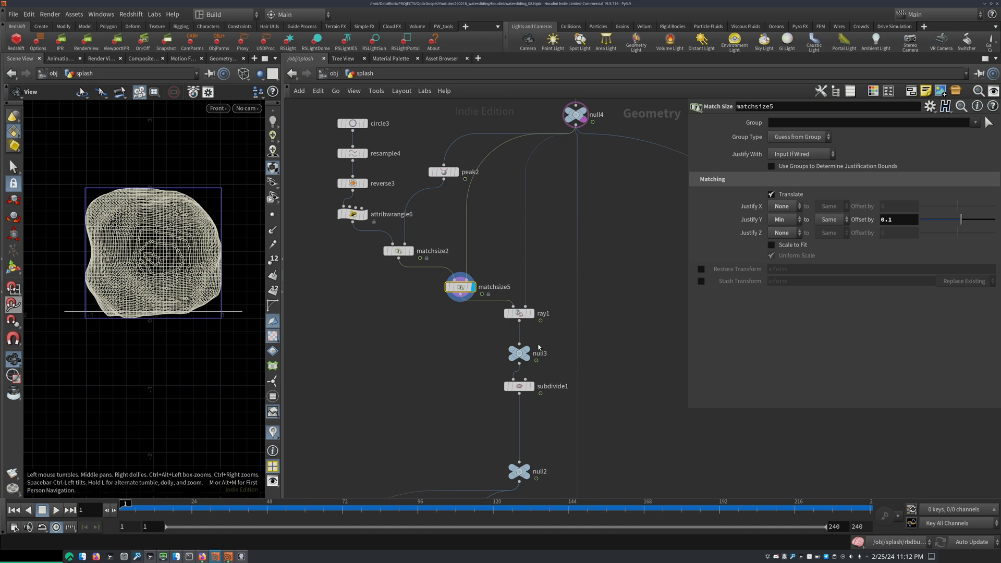
pyautogui.click(517, 313)
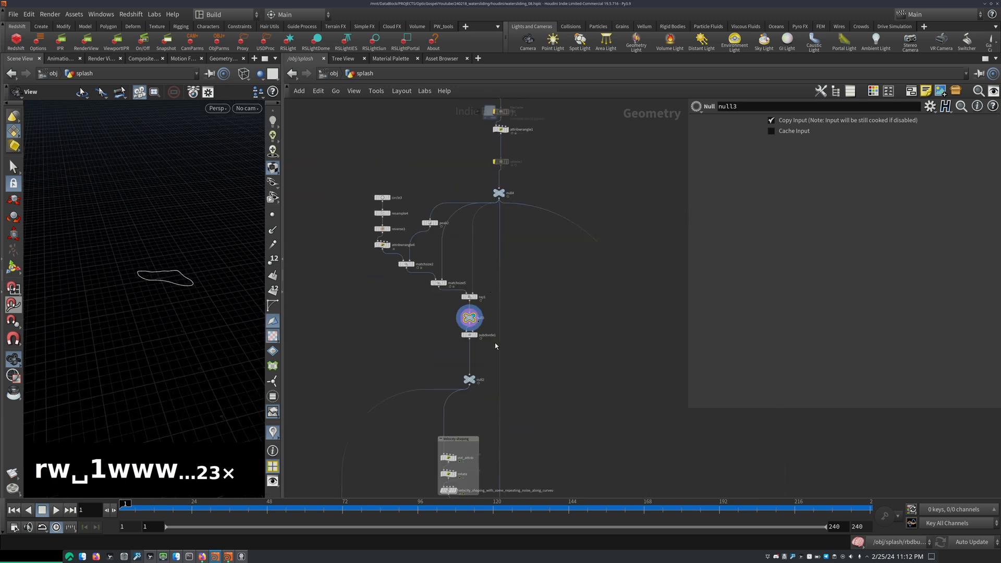
# - Select null2, the curve branch output that feeds the emission chain
pyautogui.click(469, 335)
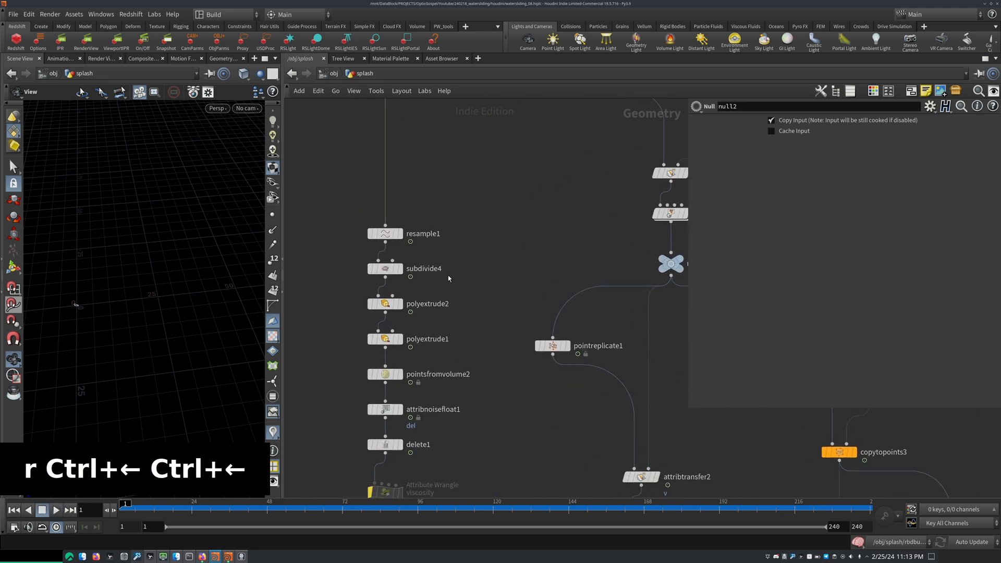
# - View subdivide4, polyextrude1, then pointsfromvolume2 filling the ring at 0.015 spacing
pyautogui.click(385, 233)
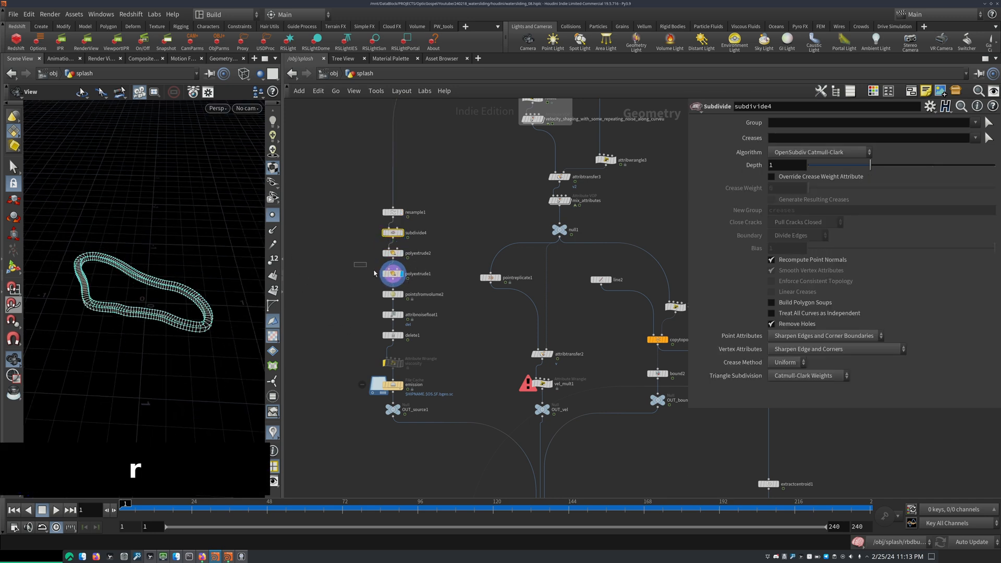
pyautogui.click(392, 274)
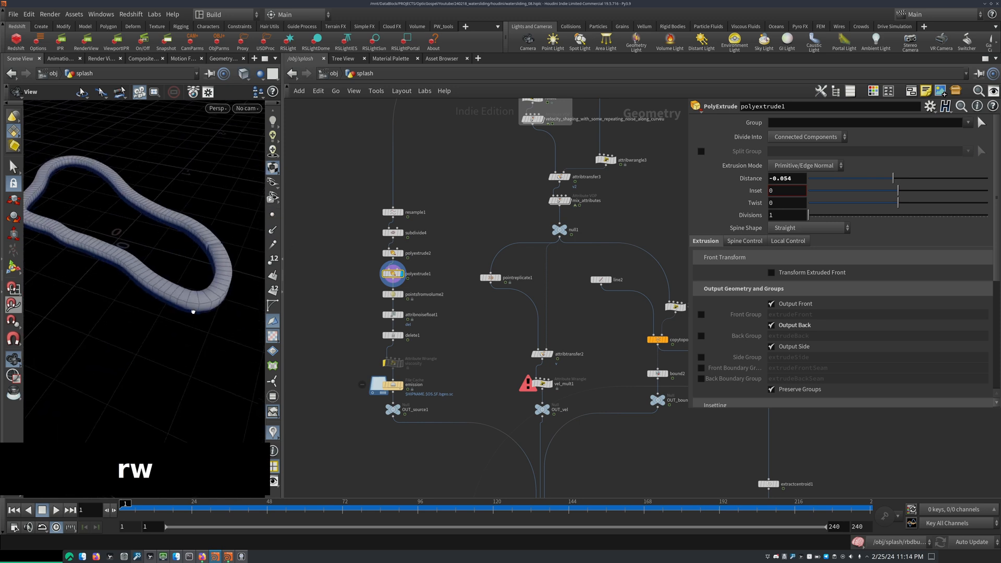
pyautogui.click(392, 294)
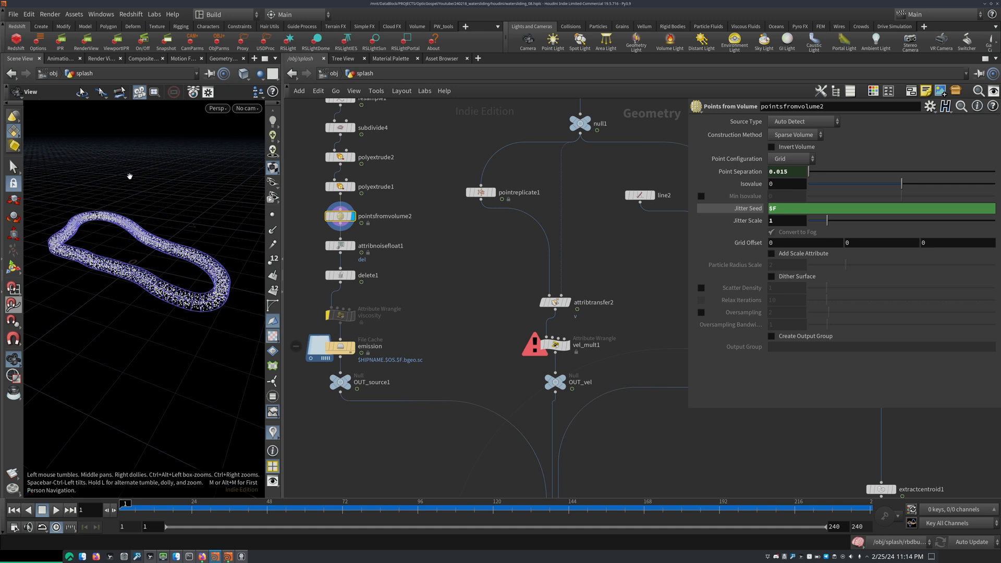
pyautogui.moveTo(56, 227)
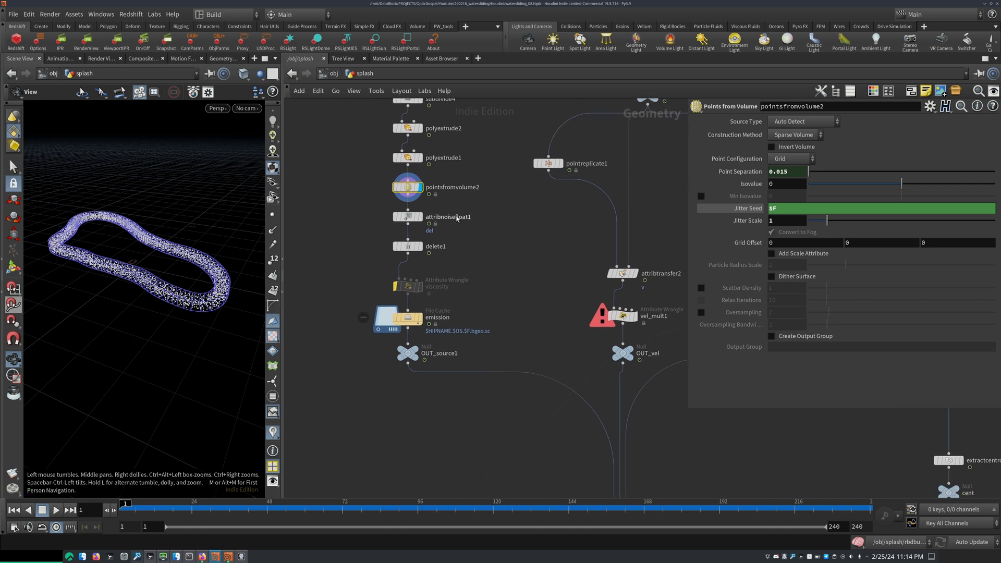
pyautogui.click(408, 216)
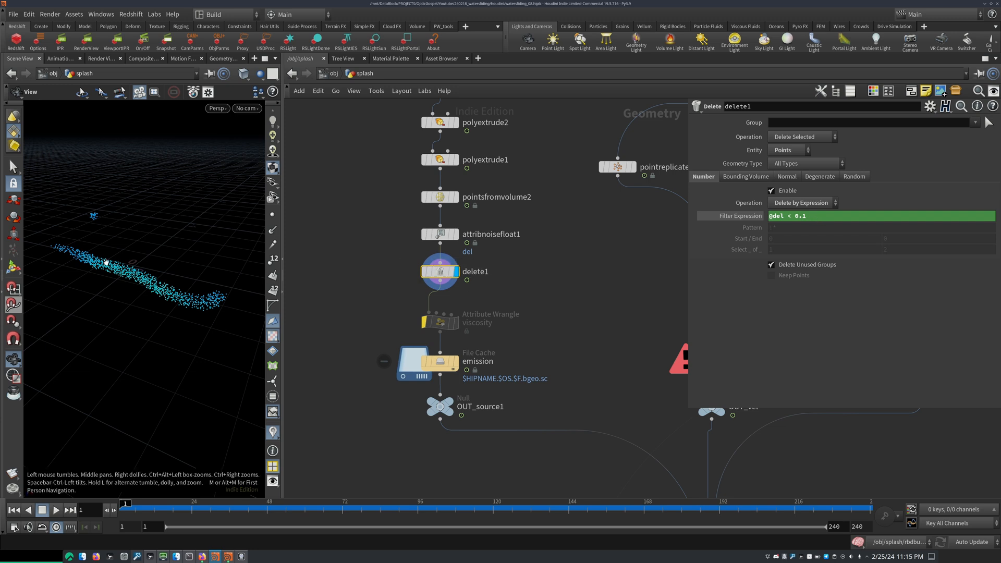
pyautogui.moveTo(205, 260)
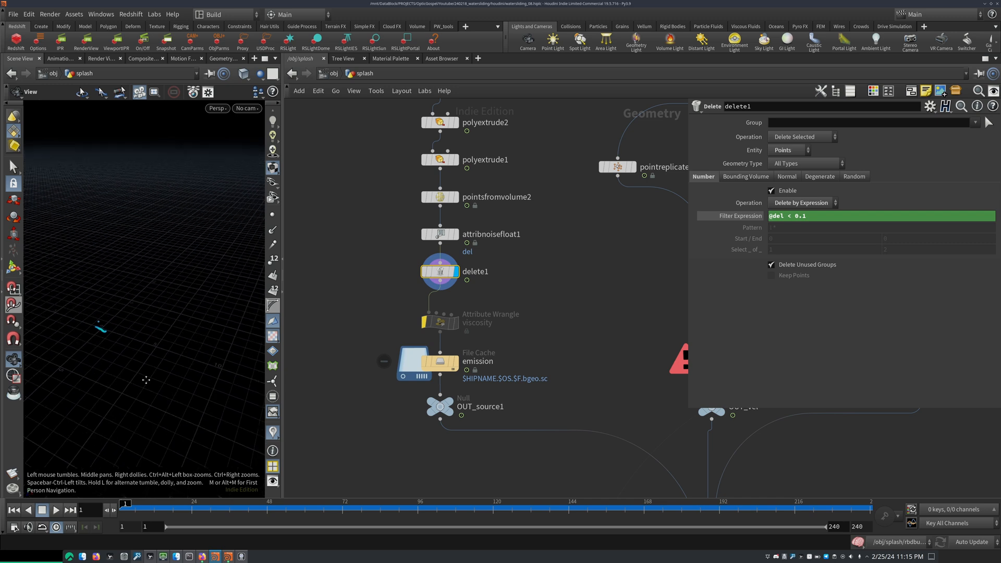
# - Play the timeline to preview the remaining emission points, then stop playback
pyautogui.click(57, 510)
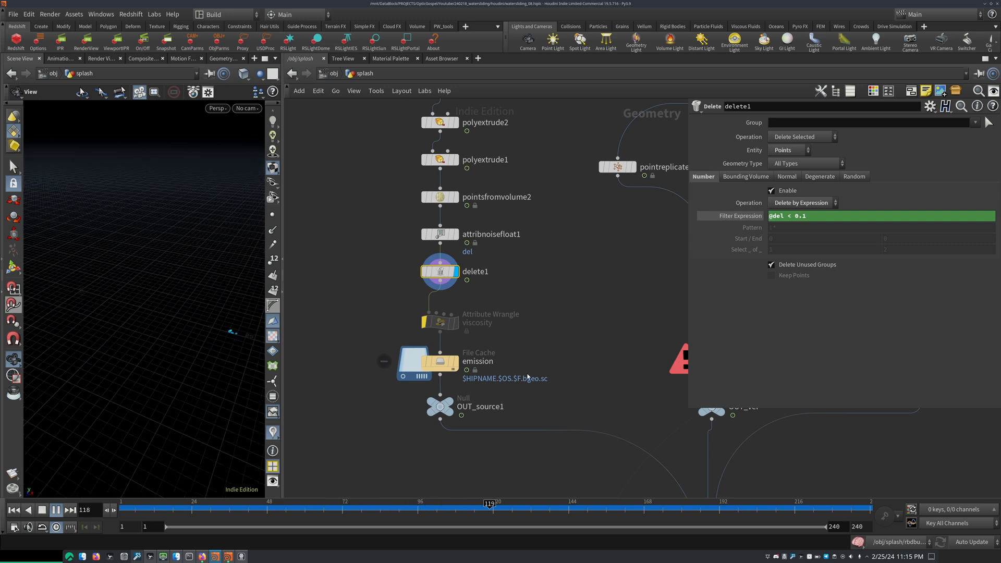
pyautogui.press('ctrl+Left')
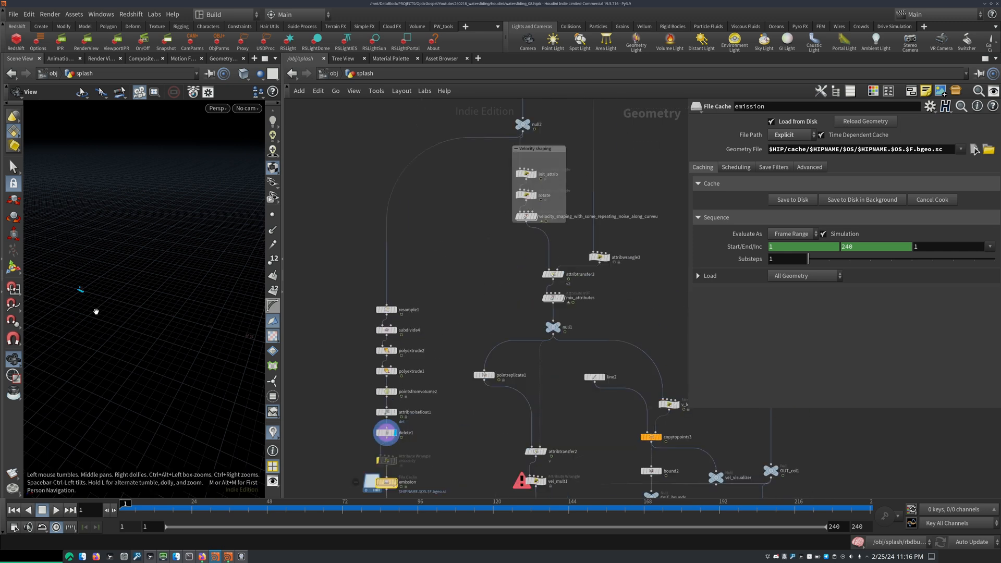
pyautogui.moveTo(105, 292)
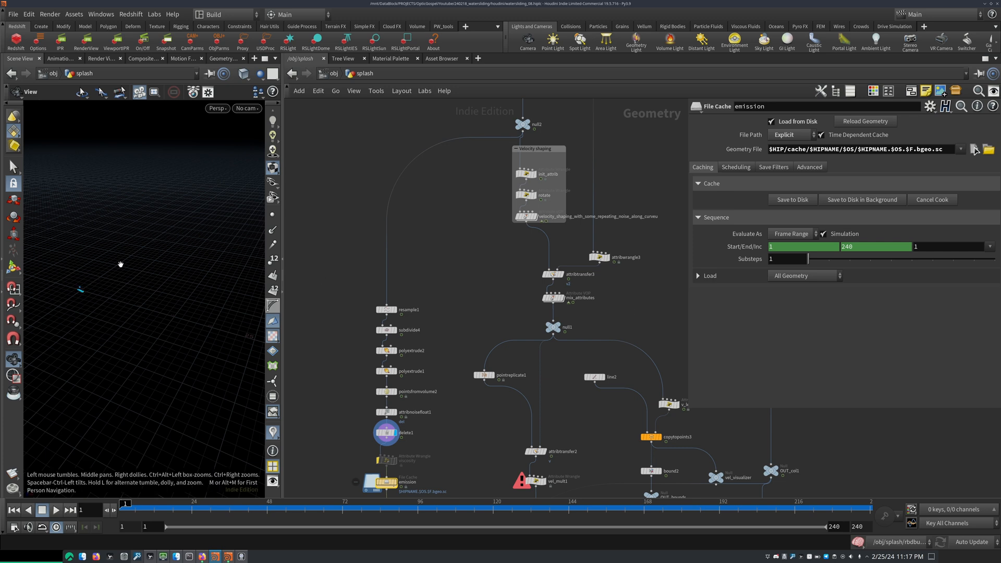
pyautogui.moveTo(233, 193)
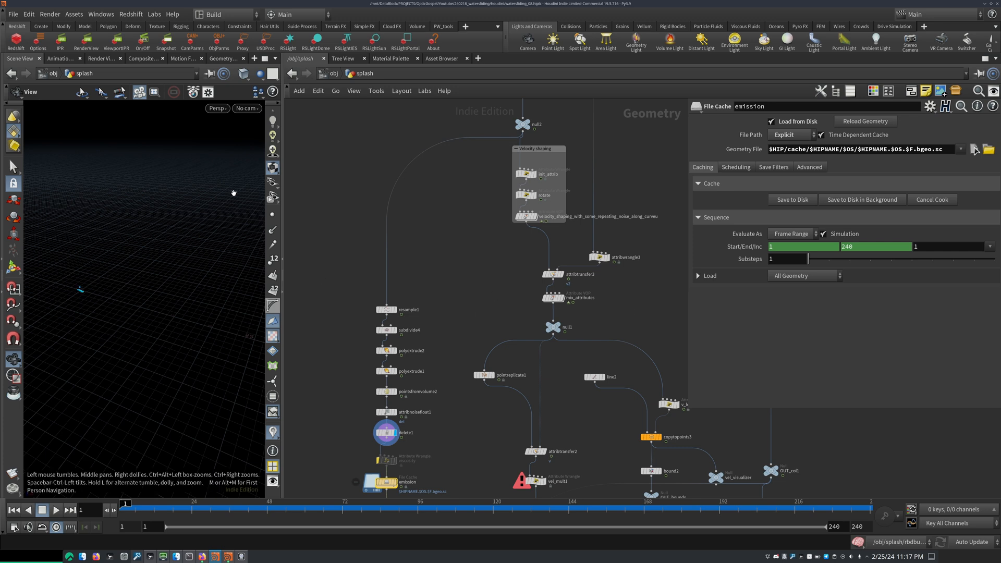
pyautogui.moveTo(232, 272)
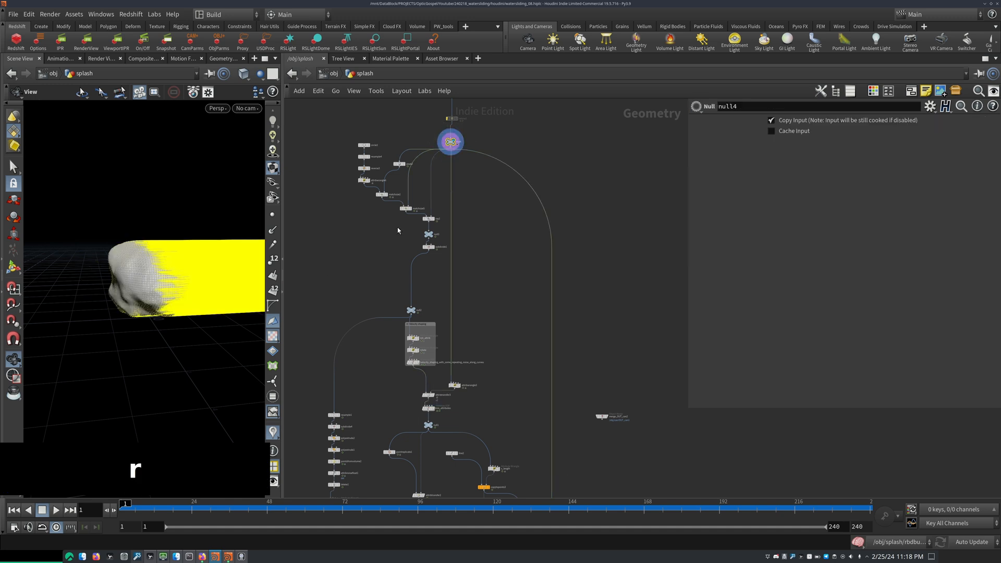
# - Inspect attribtransfer3, view mix_attributes' velocity burst, and dive into its VOP network
pyautogui.click(56, 509)
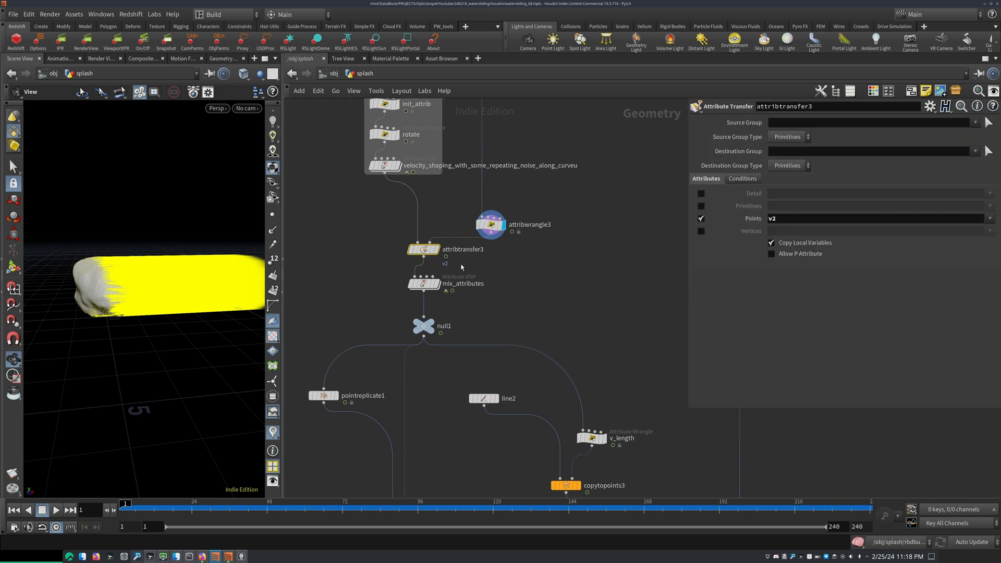
pyautogui.click(440, 241)
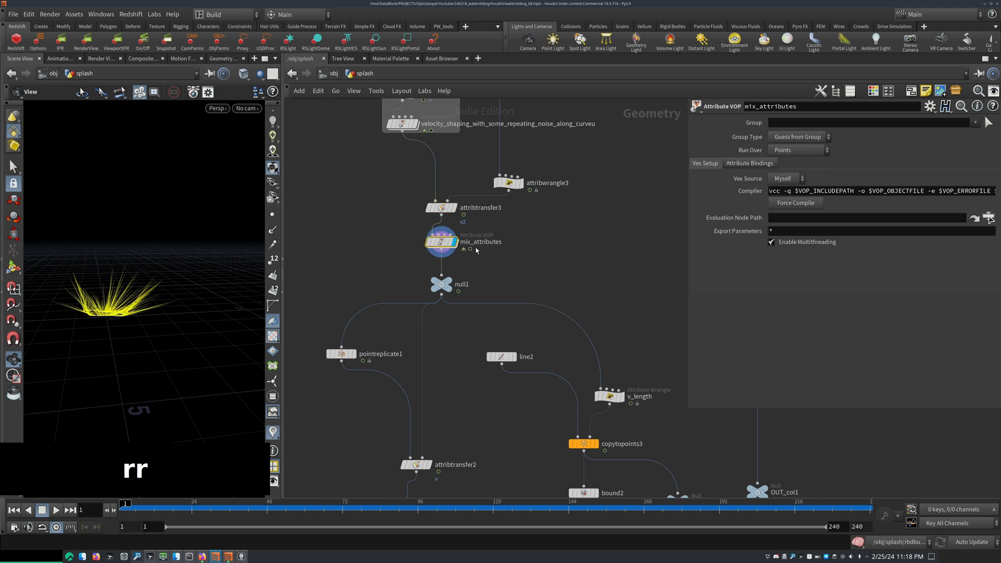
pyautogui.doubleClick(440, 241)
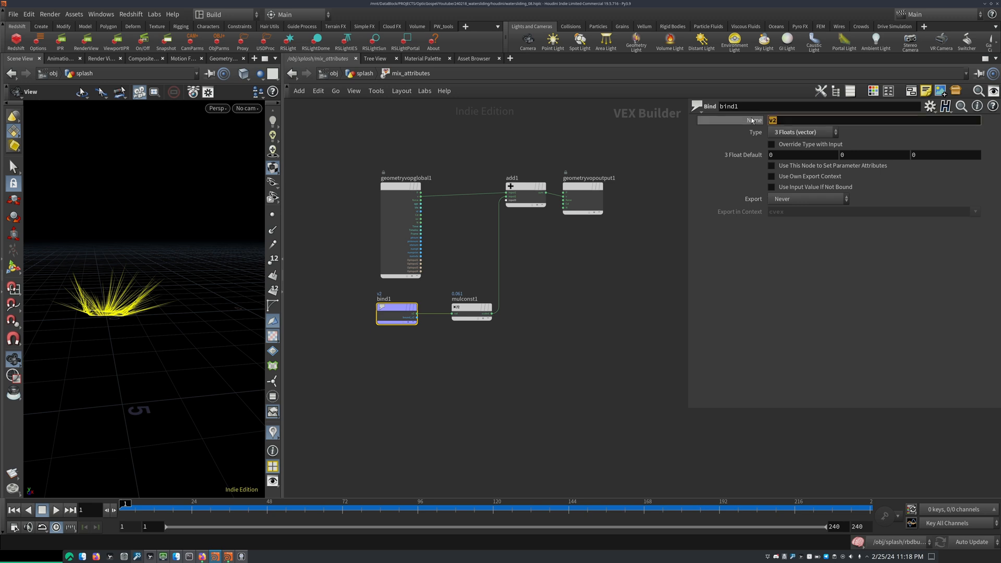
# - Keep v2 bound as a vector and set mulconst1's multiplier to 0.649
pyautogui.click(801, 132)
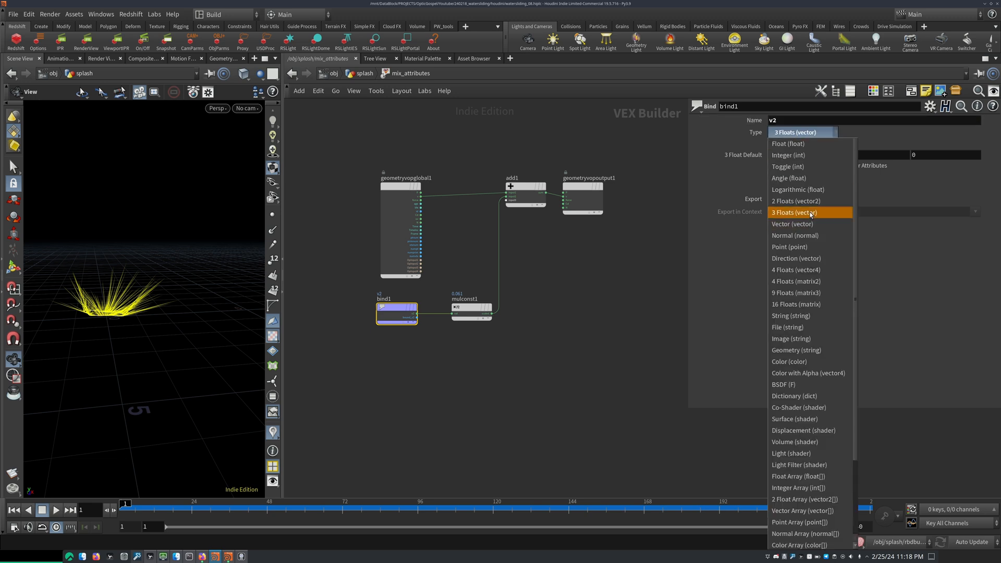
pyautogui.click(471, 310)
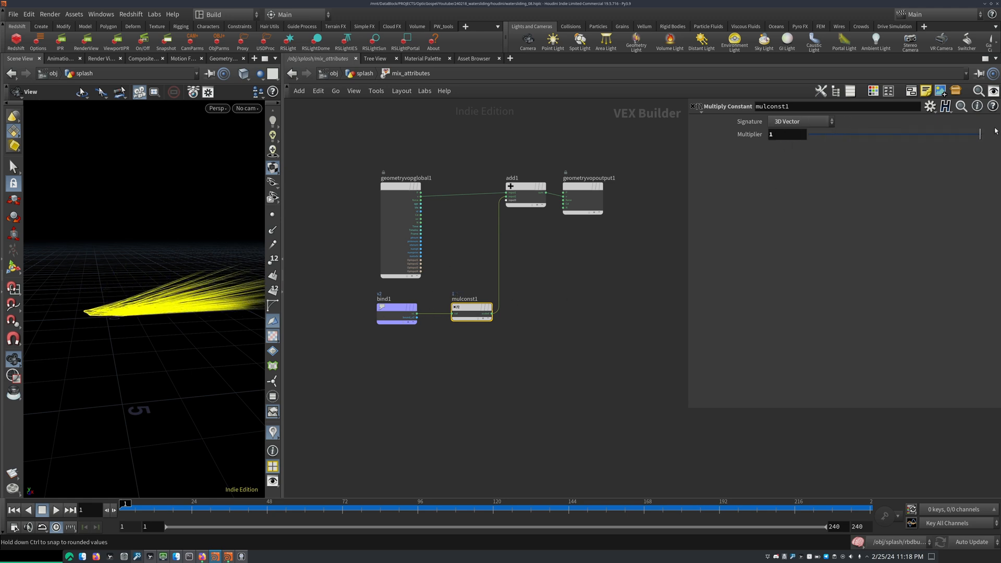
pyautogui.moveTo(979, 134); pyautogui.dragTo(857, 134)
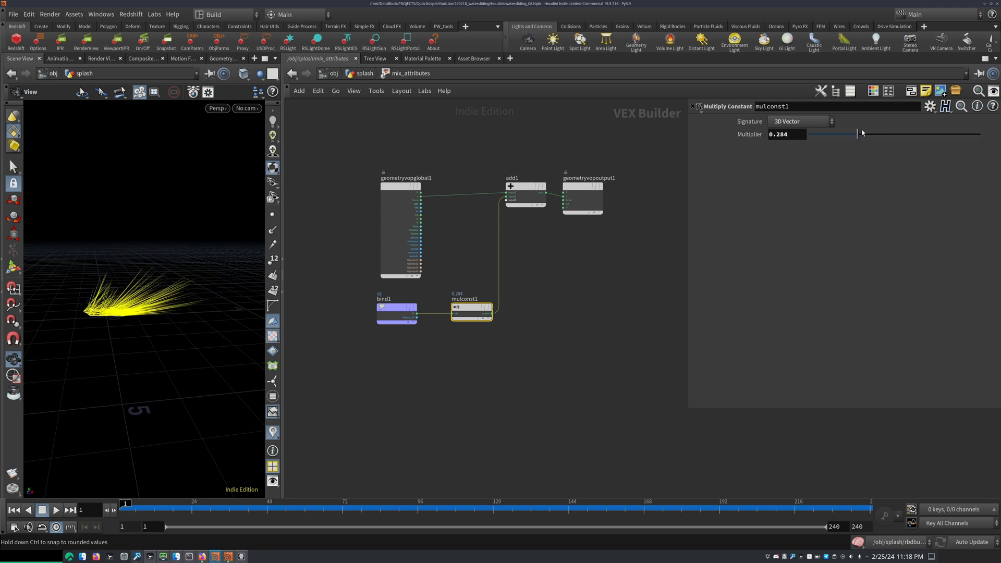
pyautogui.moveTo(861, 133); pyautogui.dragTo(847, 133)
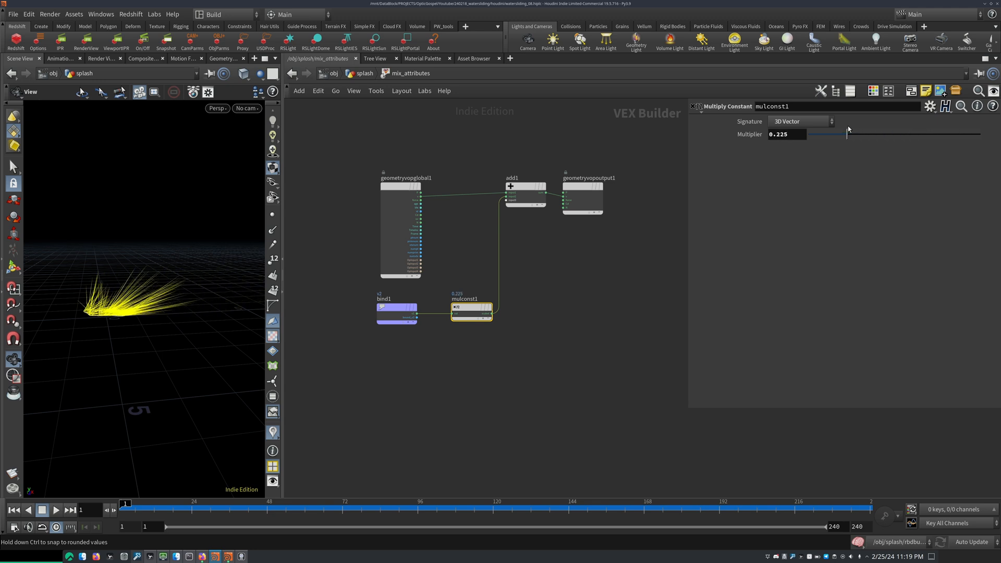
pyautogui.moveTo(847, 134); pyautogui.dragTo(919, 135)
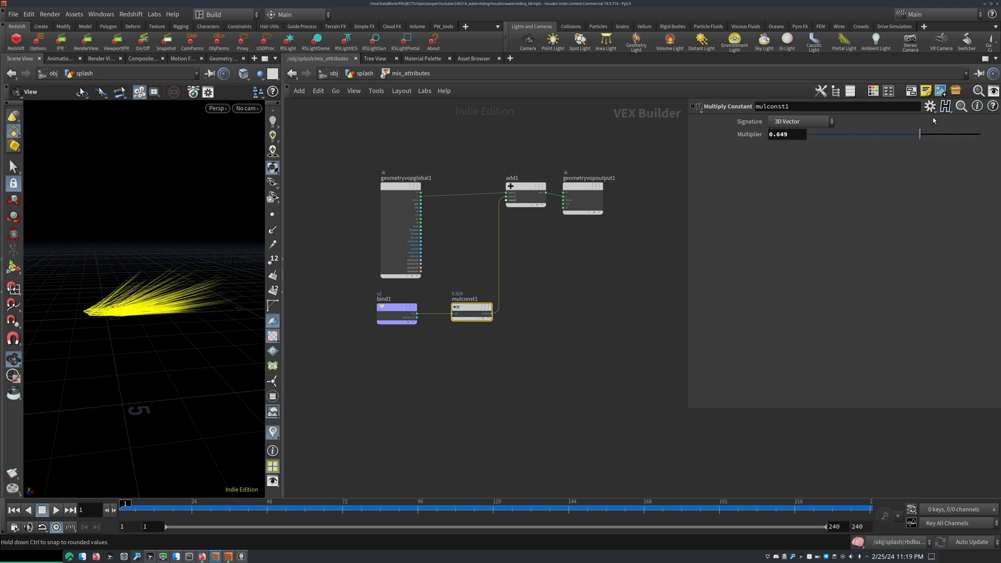
# - Return to the splash network and dive into the dopnet3 simulation
pyautogui.press('ctrl+z')
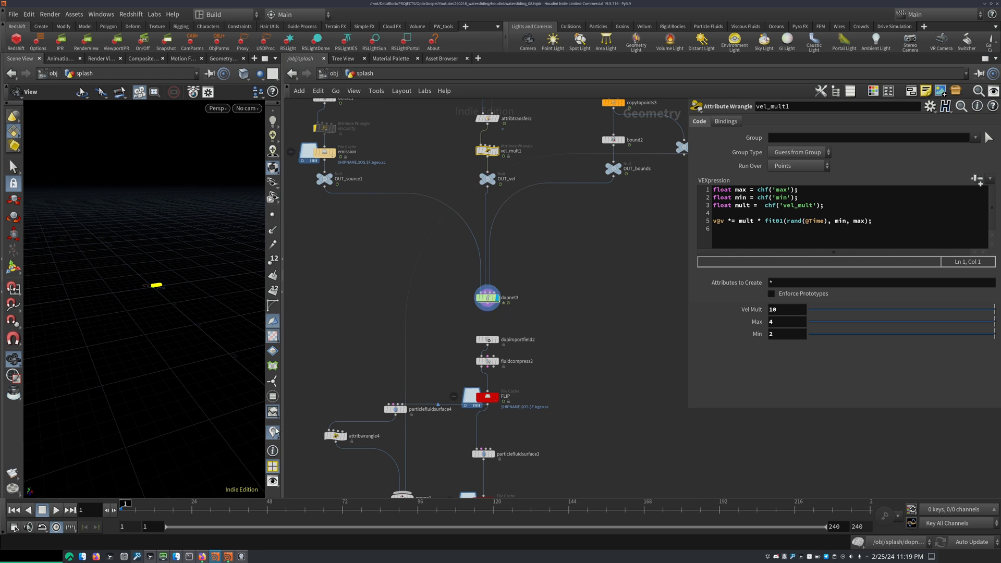
pyautogui.click(487, 298)
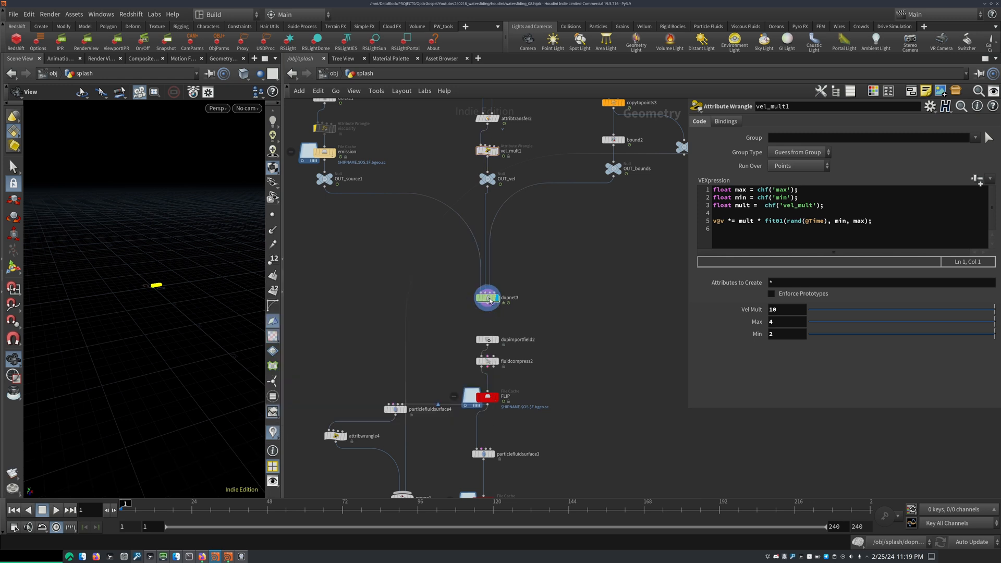
pyautogui.doubleClick(487, 297)
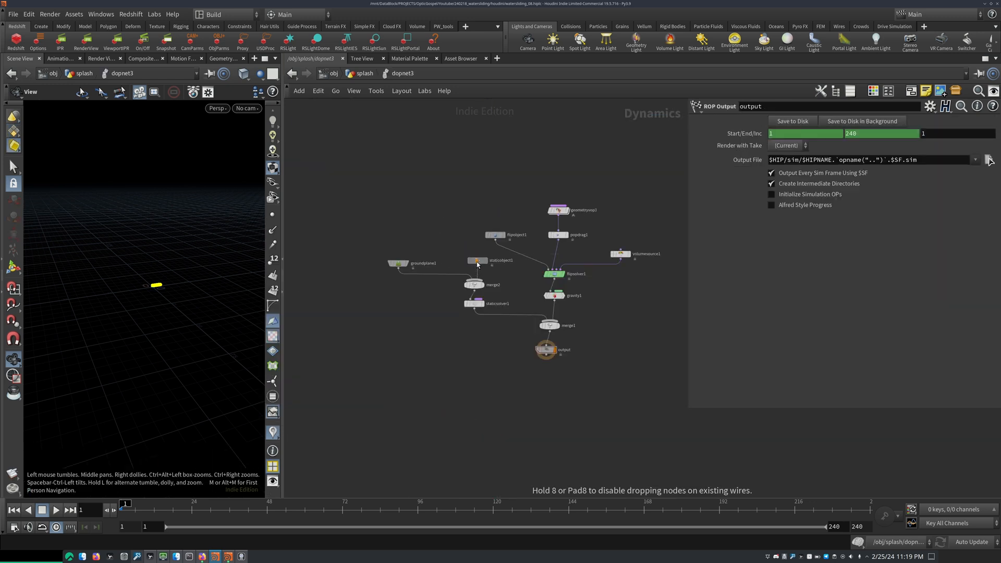
# - Inspect staticobject1's deforming OUT_col1 collision settings, then select flipobject1
pyautogui.click(477, 261)
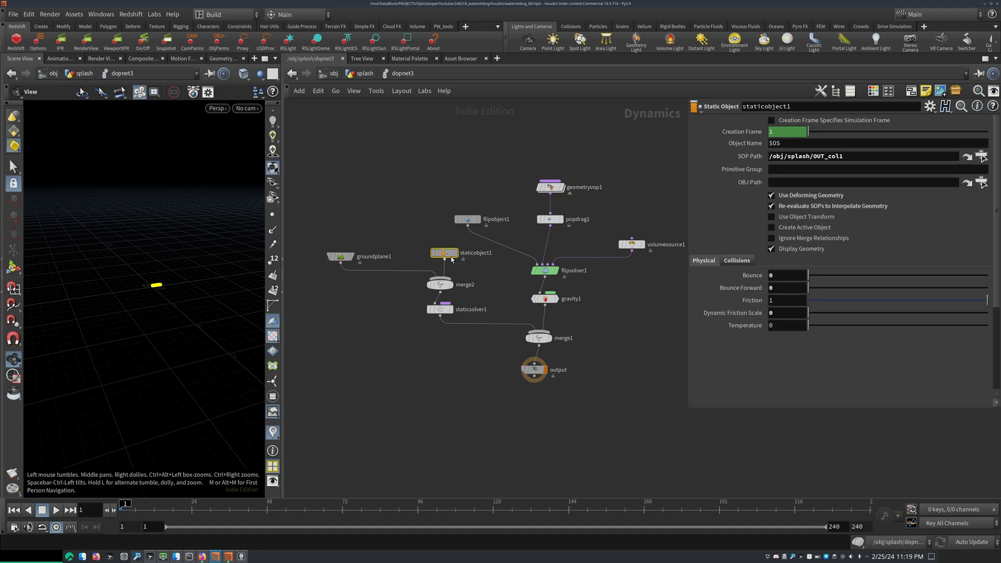
pyautogui.moveTo(709, 294)
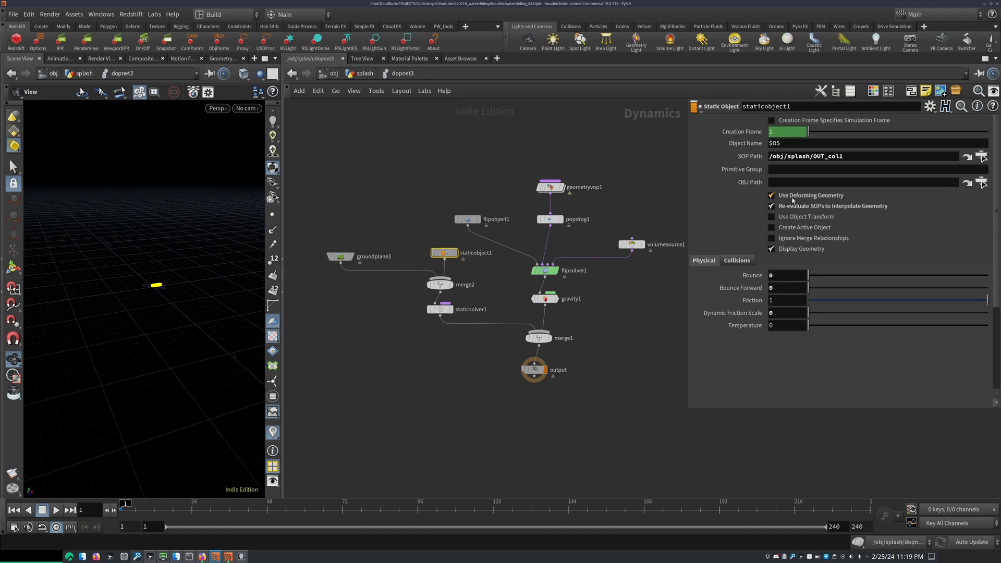
pyautogui.moveTo(815, 198)
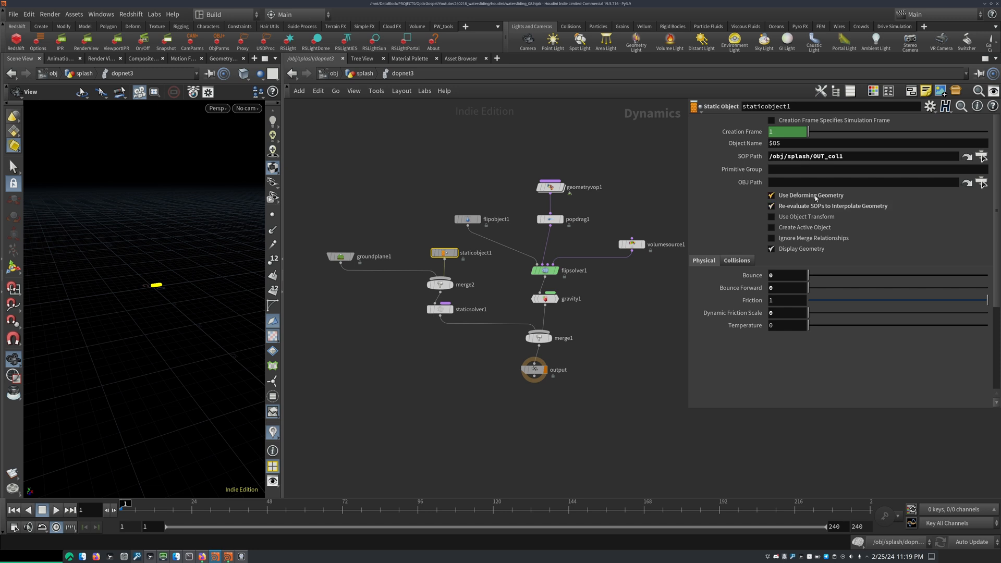
pyautogui.moveTo(788, 208)
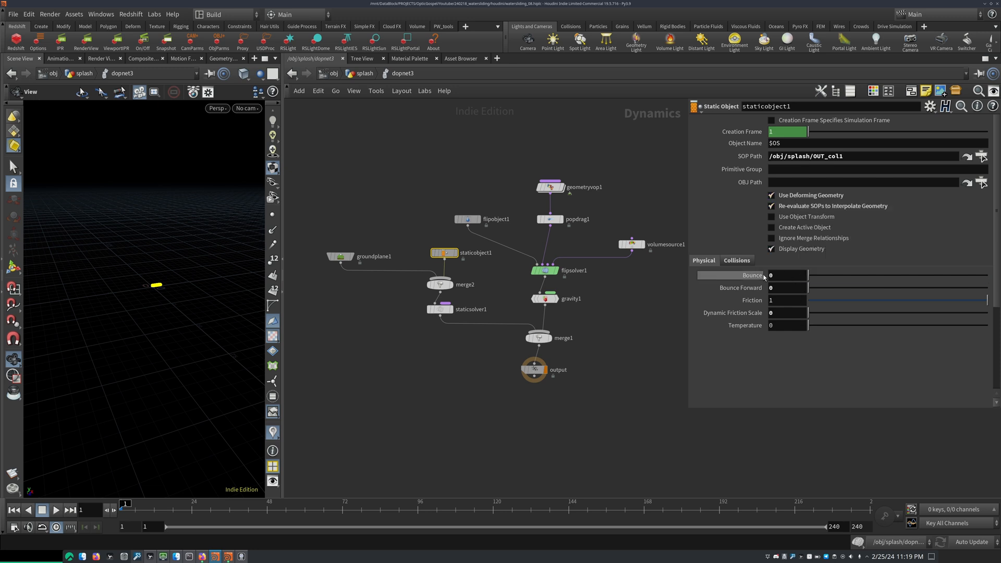
pyautogui.moveTo(753, 275)
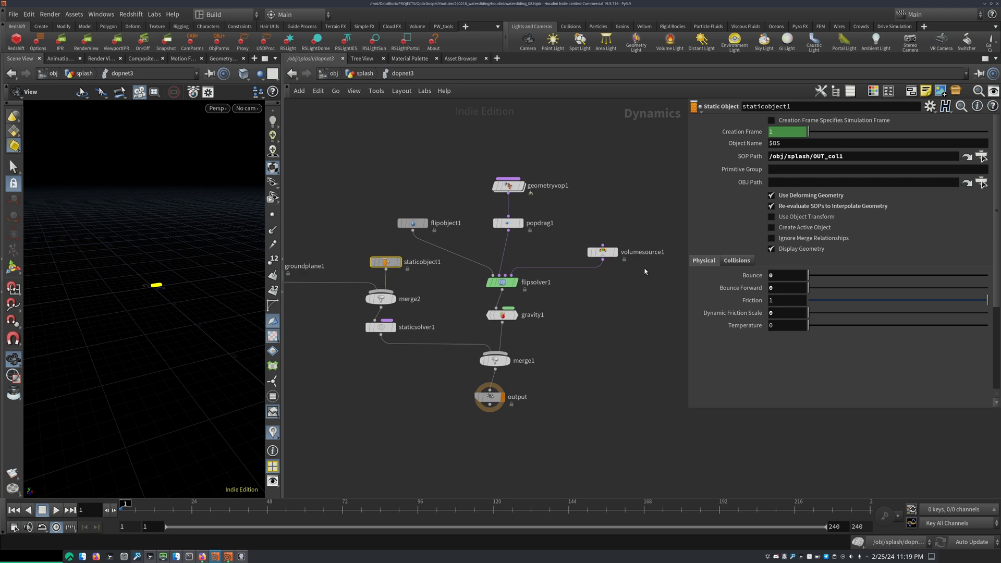
pyautogui.click(412, 223)
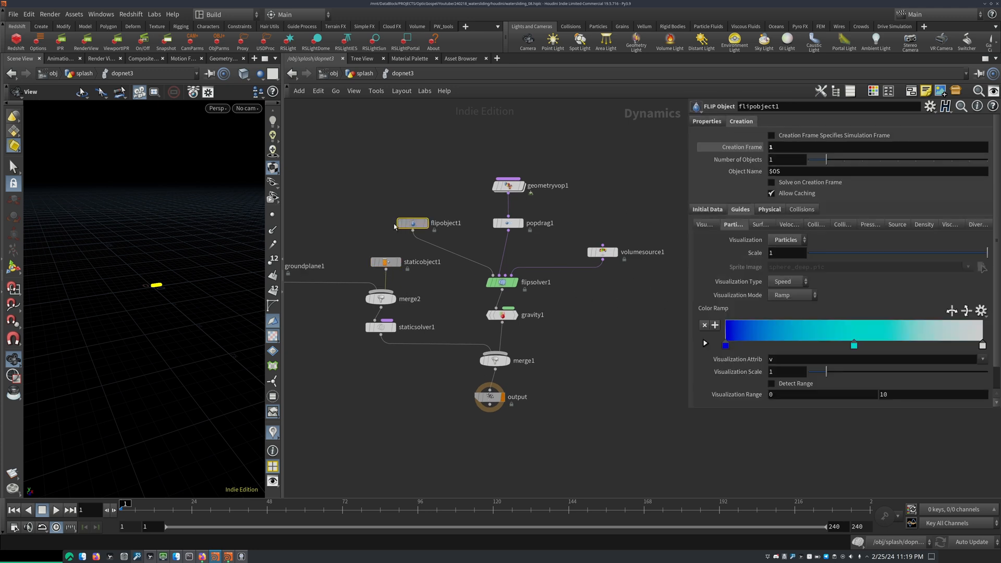
# - Check geometryvop1 and flipobject1's 0.015 particle separation, then view dopnet3's 0.25 time scale
pyautogui.click(501, 282)
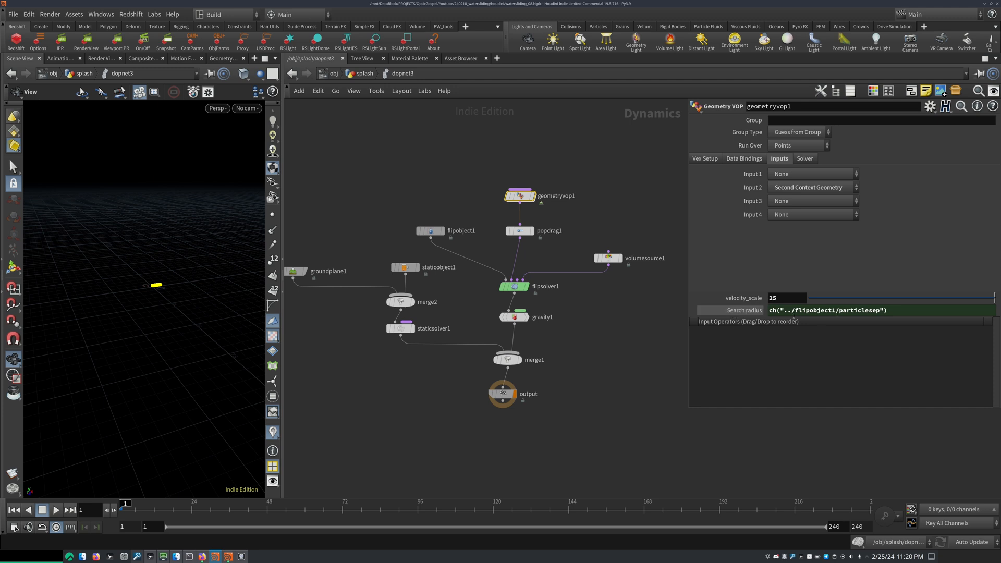
pyautogui.click(430, 231)
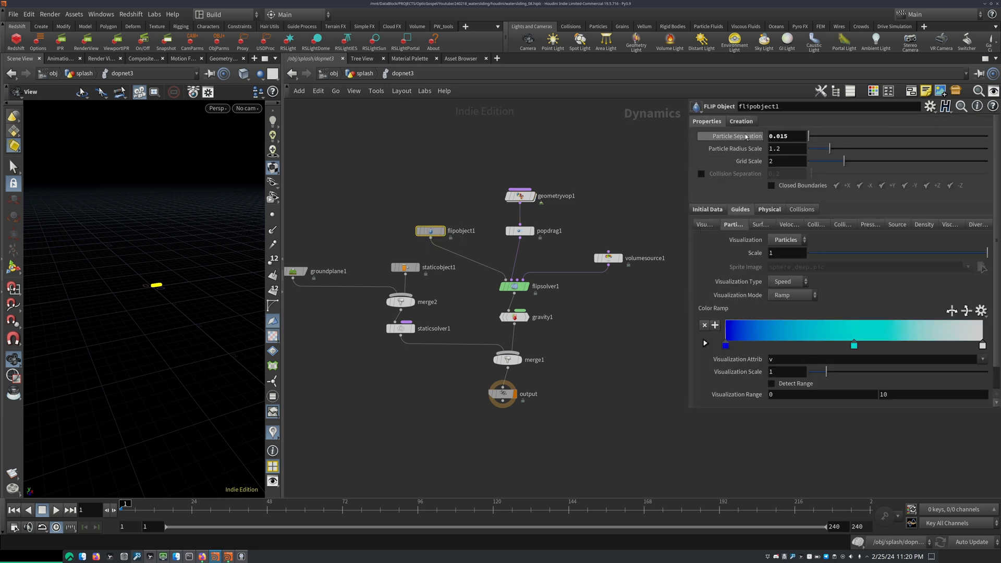
pyautogui.click(520, 195)
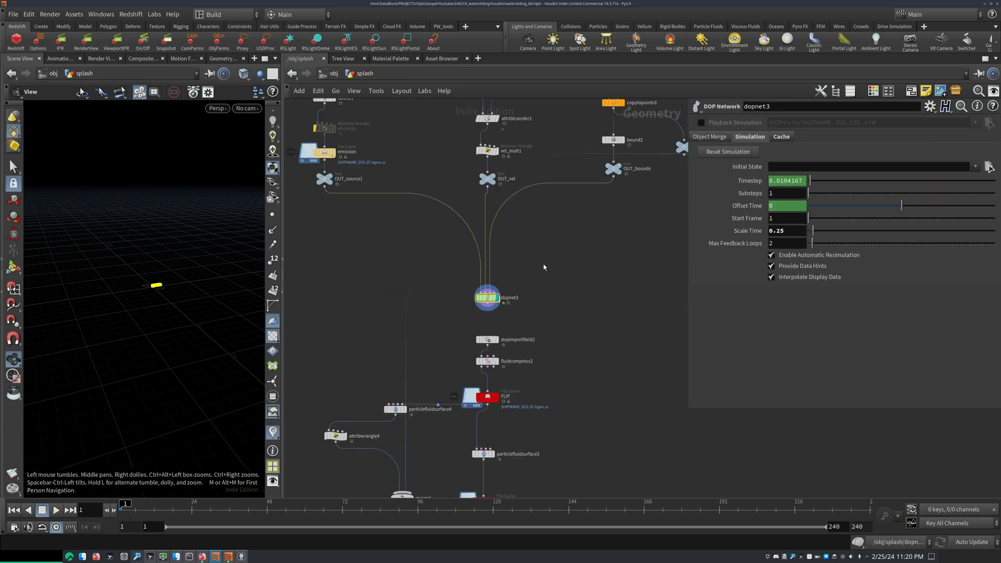
# - Preview the meshed fluid splash through cam1 in the viewport
pyautogui.scroll(-3)
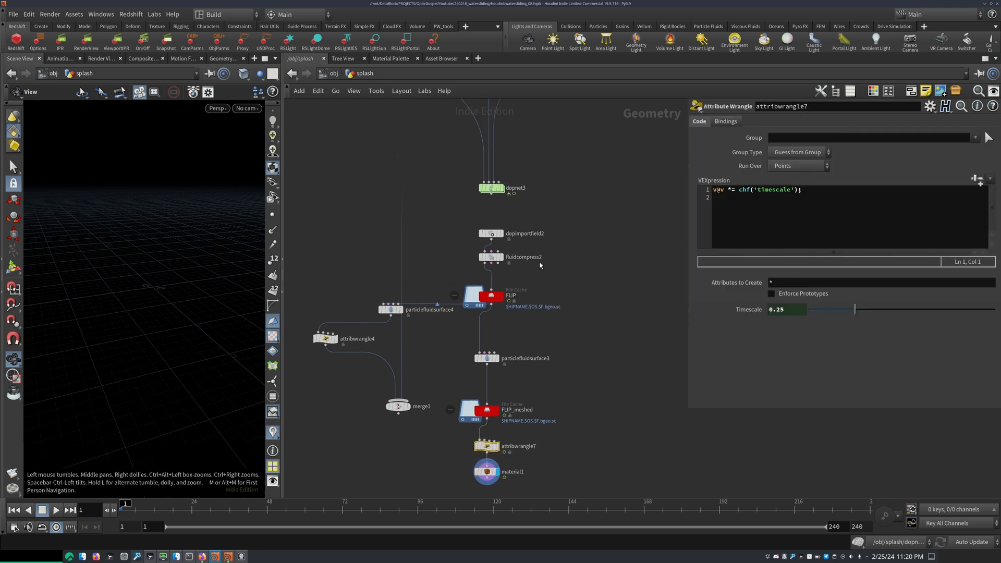
pyautogui.click(491, 187)
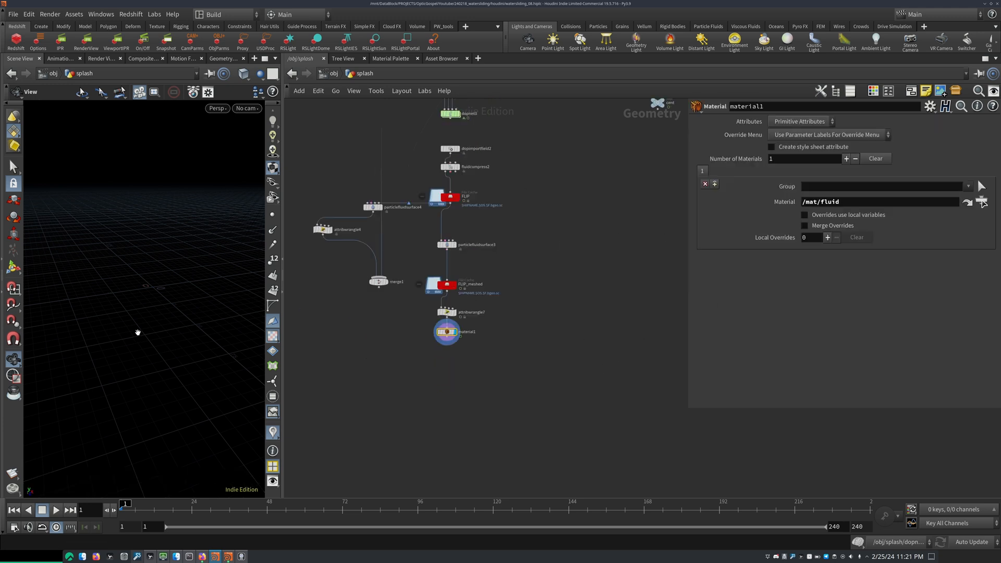
pyautogui.click(246, 108)
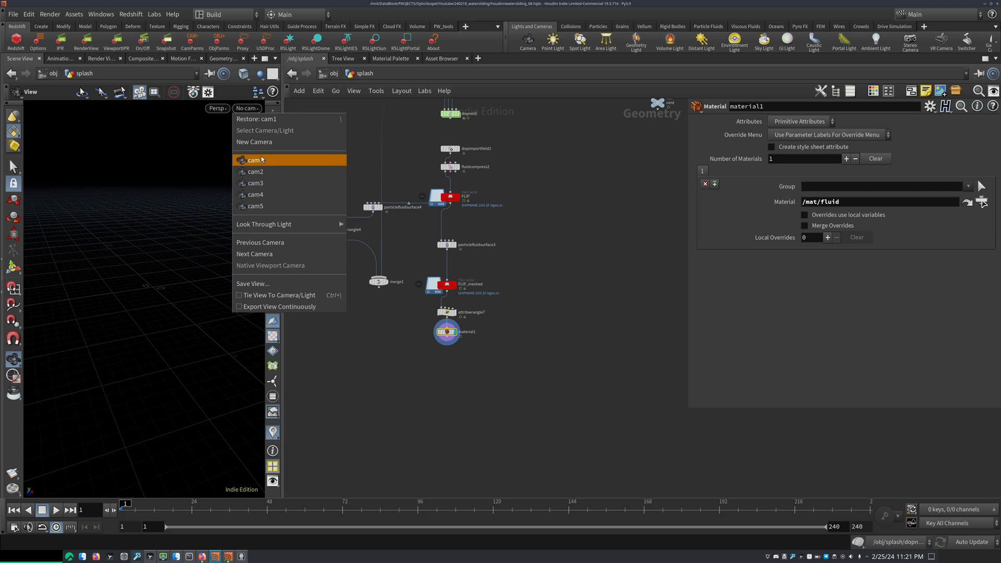
pyautogui.click(255, 159)
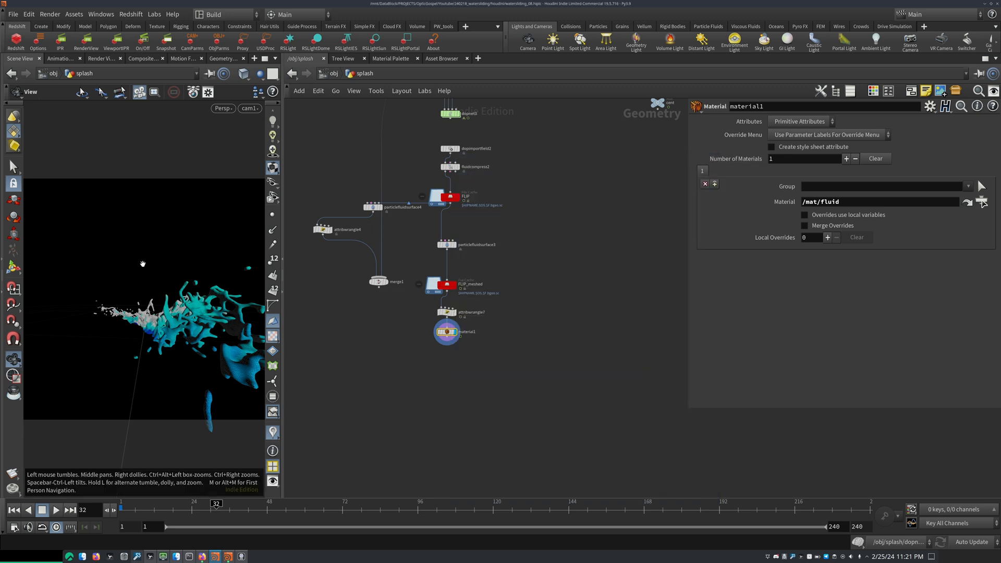
pyautogui.click(55, 509)
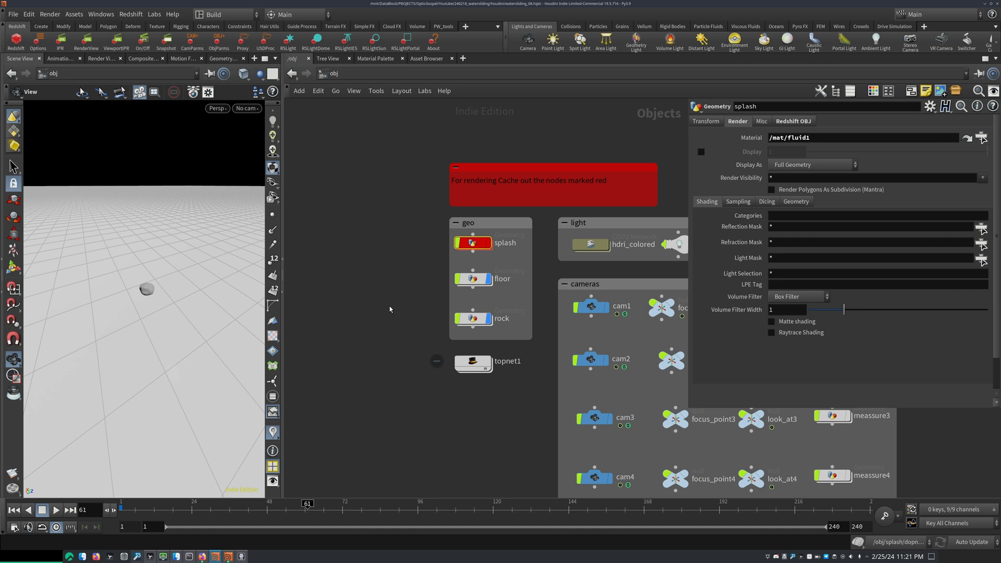
# - Check BumpMap1's 0.008 Height Scale in /mat/floor, then go back to /obj
pyautogui.doubleClick(502, 279)
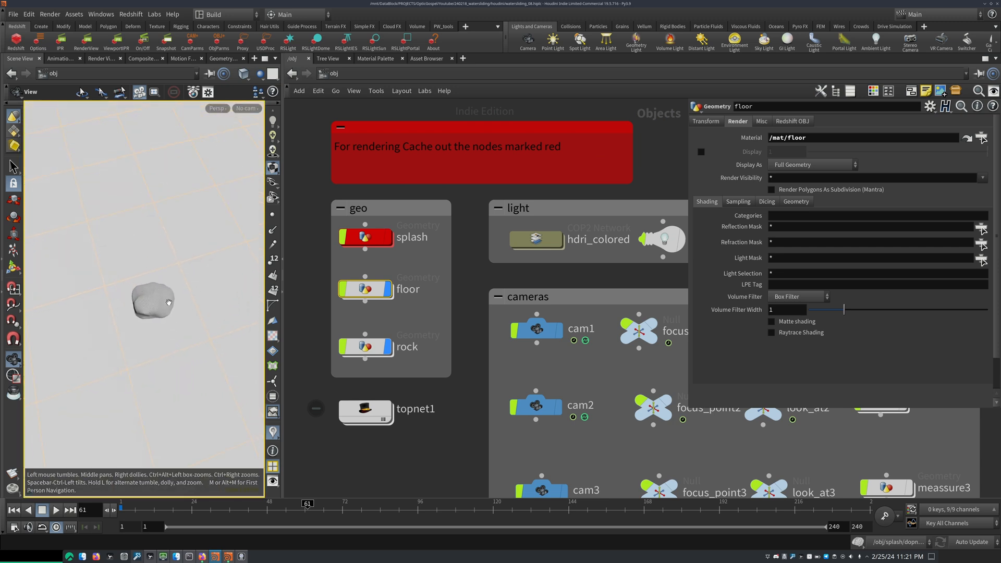
pyautogui.moveTo(106, 258)
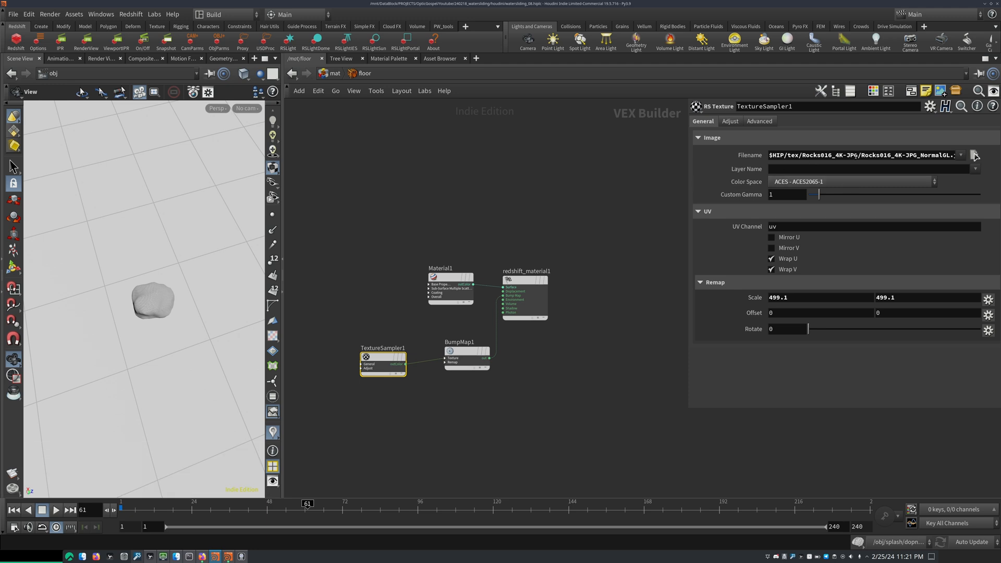
pyautogui.click(466, 355)
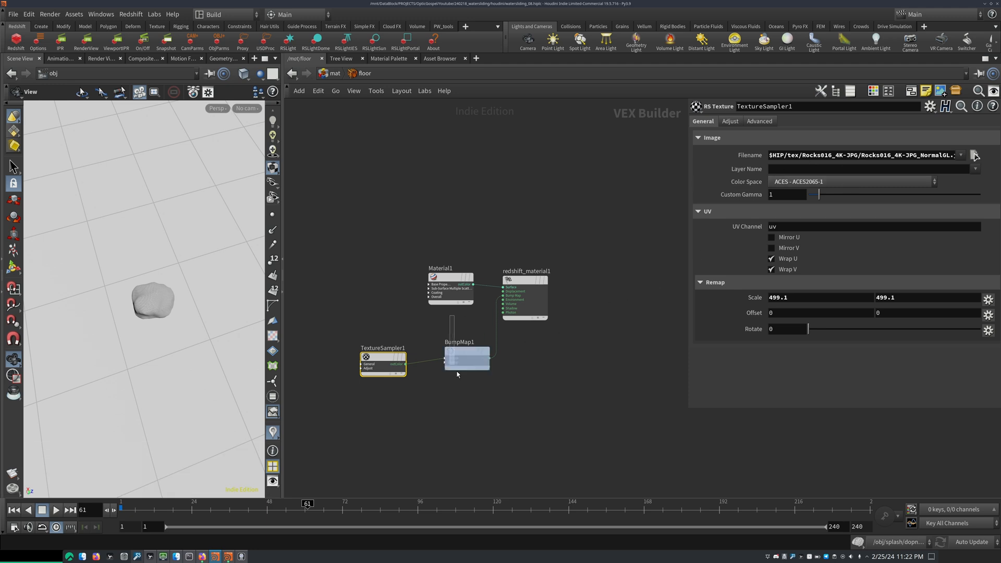
pyautogui.click(447, 357)
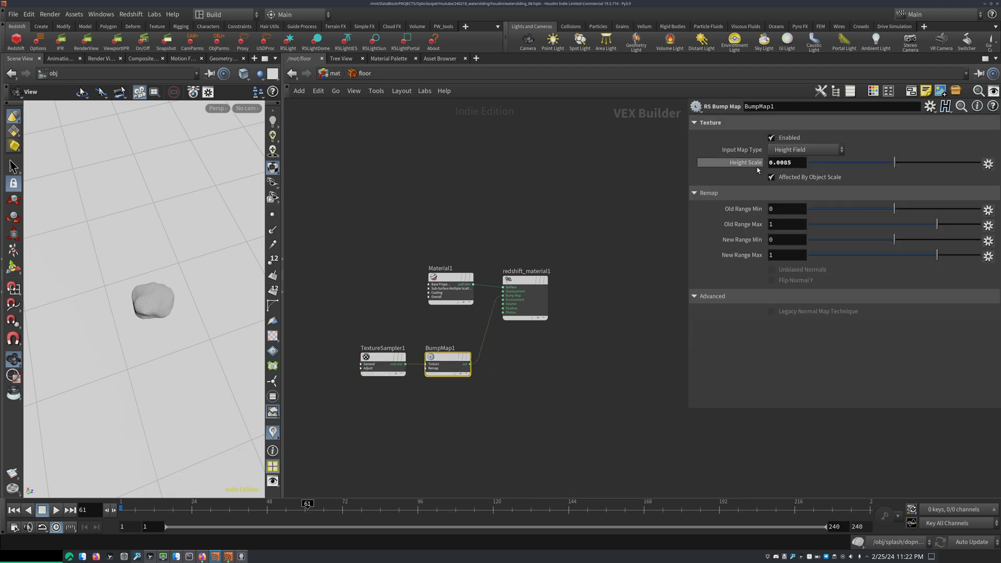
pyautogui.click(787, 162)
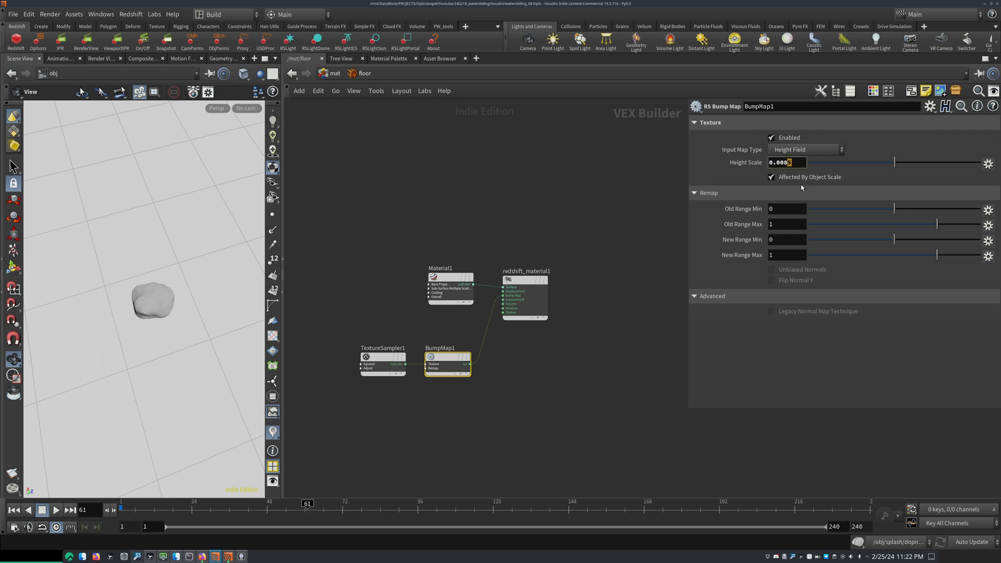
pyautogui.click(439, 304)
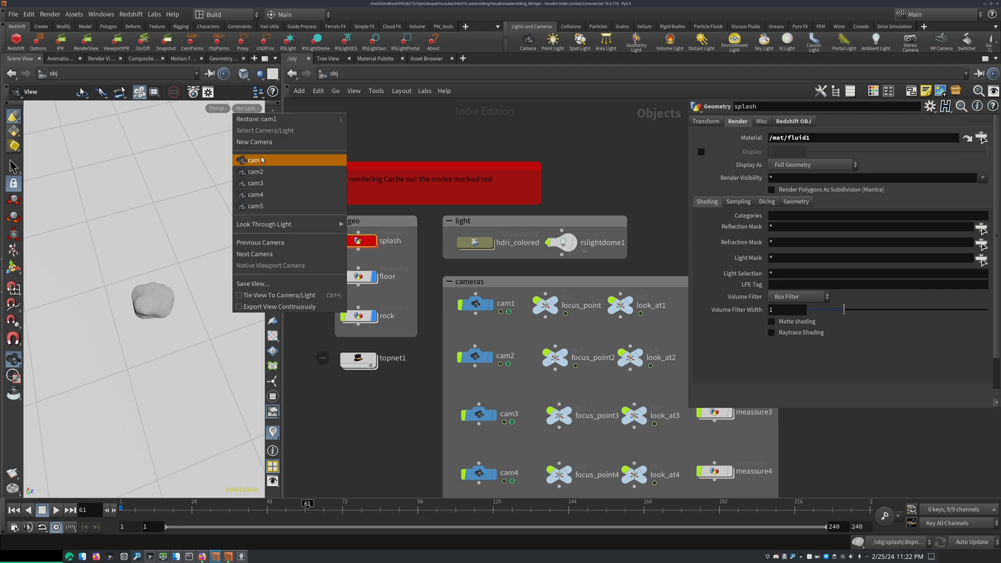
pyautogui.moveTo(256, 172)
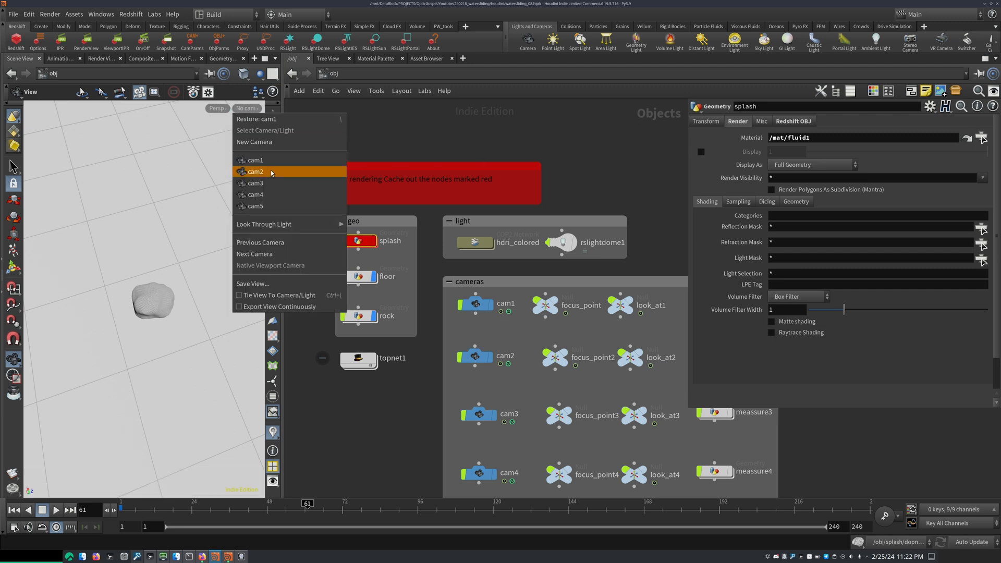
# - Switch the viewport to look through cam1
pyautogui.click(255, 160)
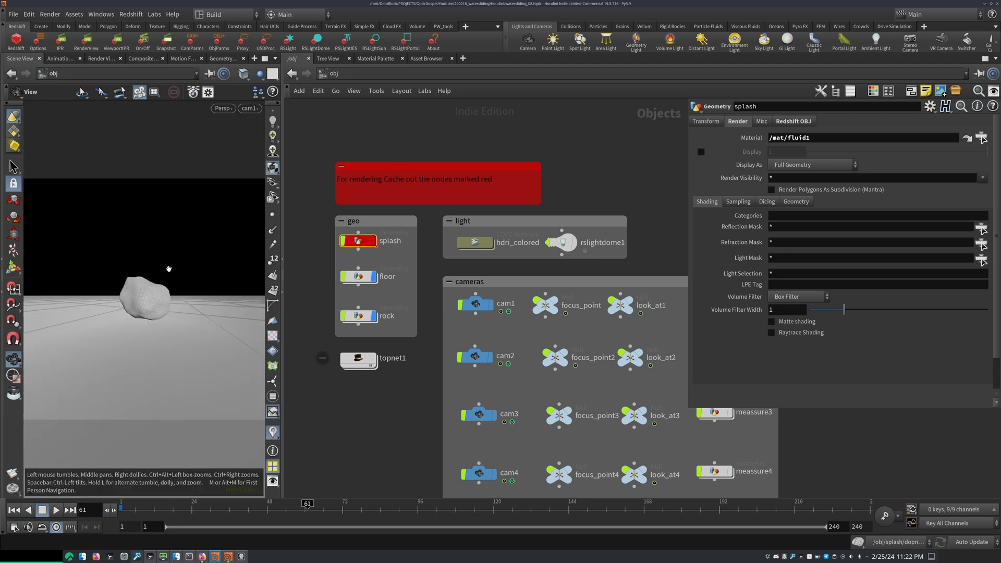
pyautogui.moveTo(474, 242)
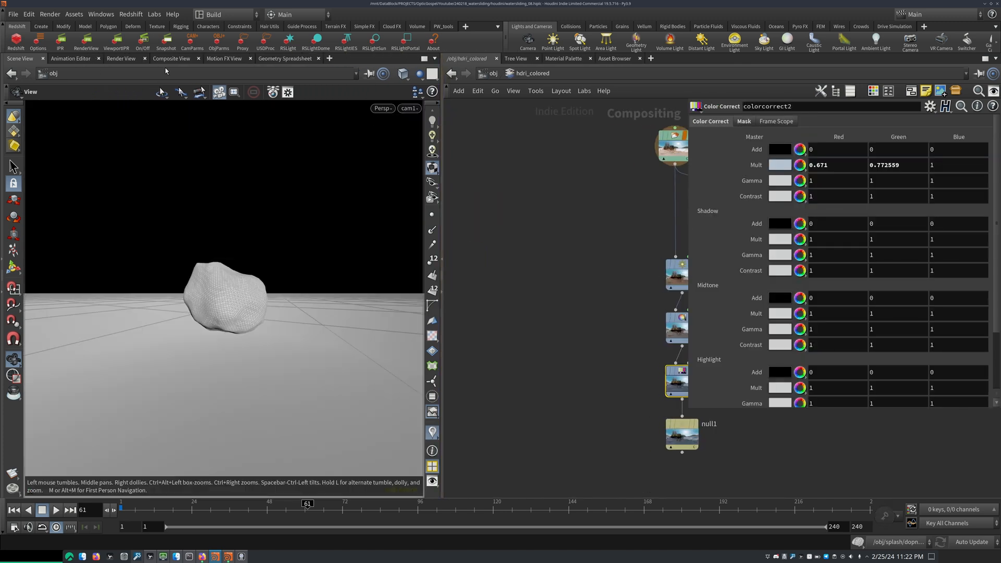
# - Display null1's darkened lake HDRI in the Composite View and copy its path
pyautogui.click(170, 58)
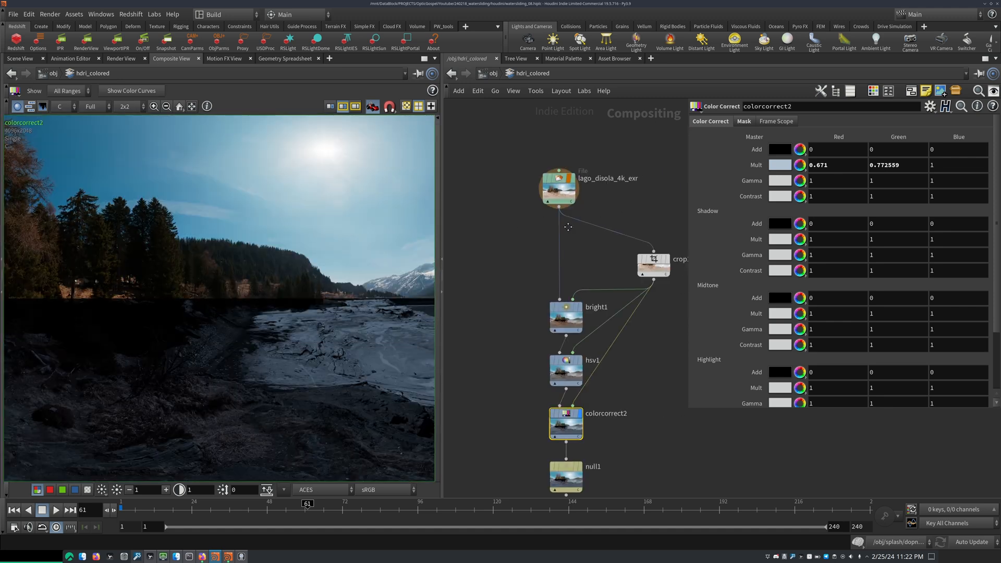
pyautogui.click(558, 188)
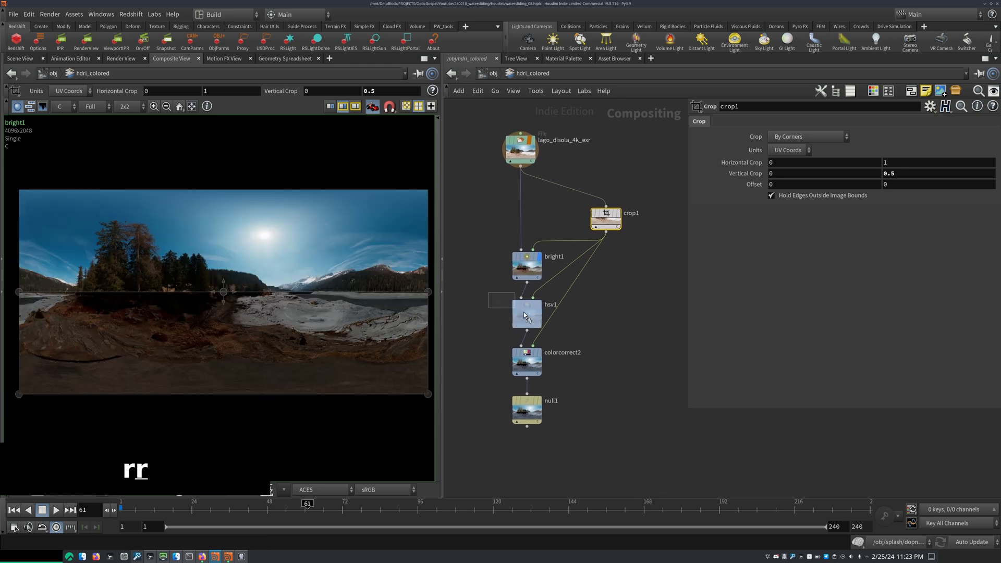
pyautogui.click(527, 313)
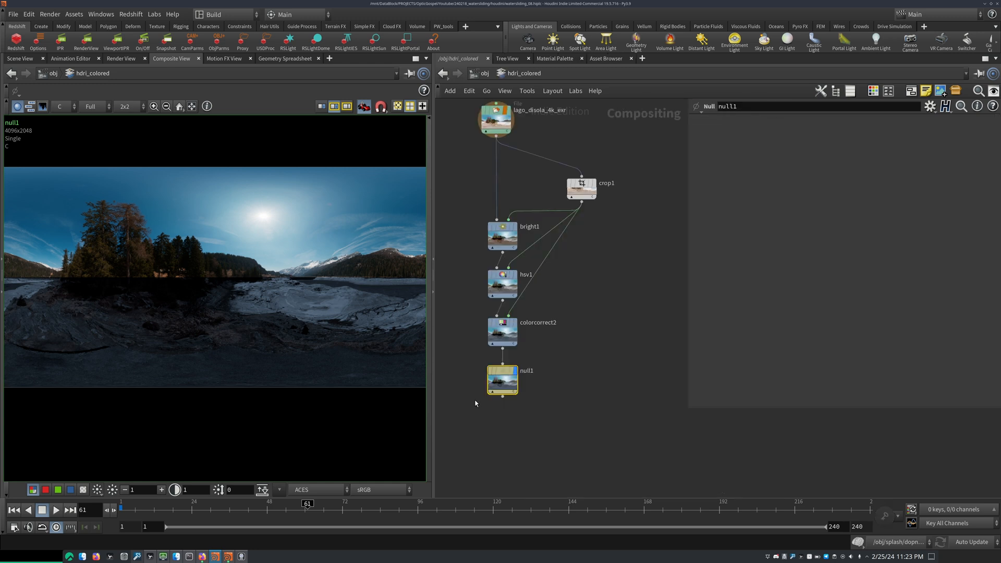
pyautogui.press('ctrl+c')
pyautogui.write('op:')
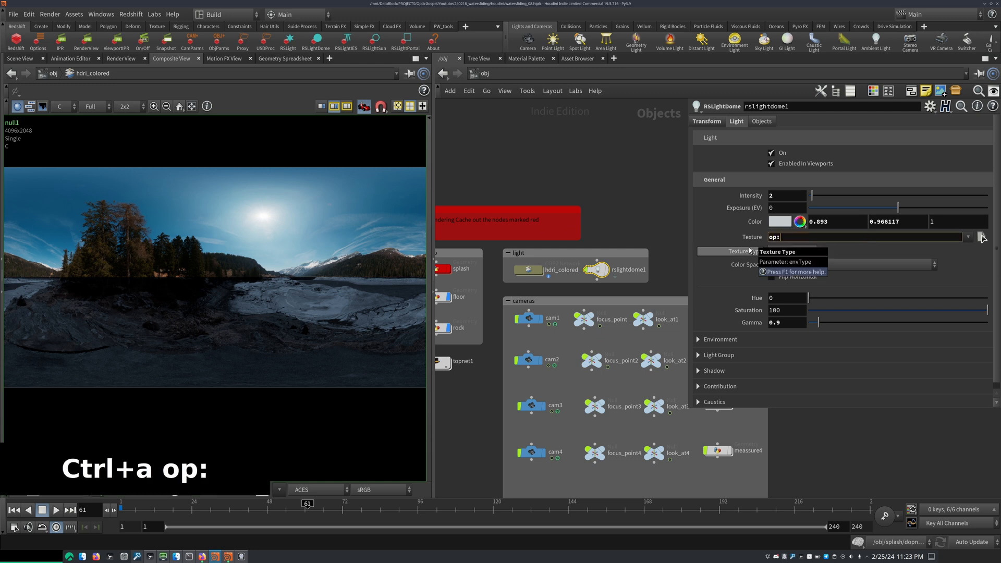
# - Paste op:/obj/hdri_colored into rslightdome1's Texture field
pyautogui.press('ctrl+v')
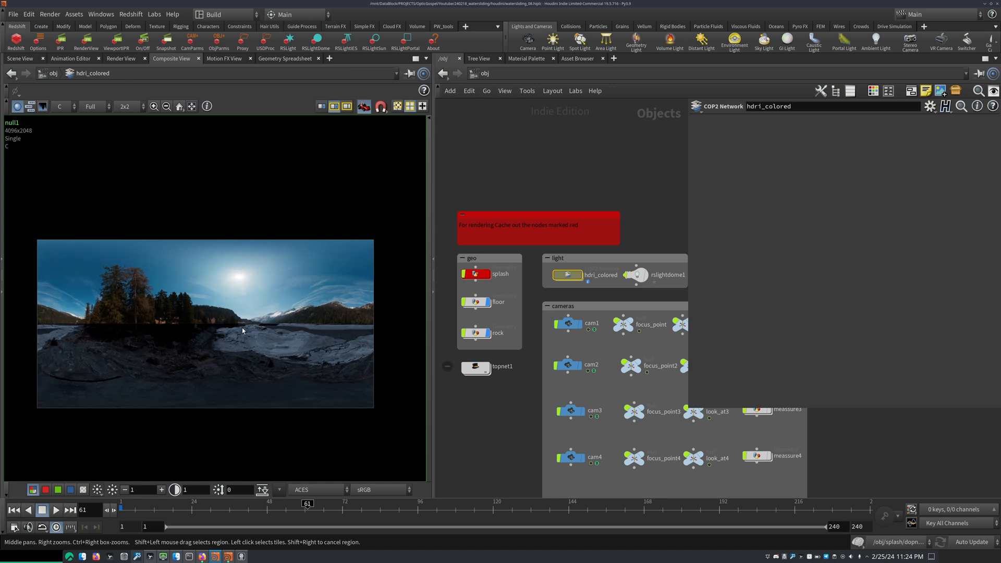
pyautogui.moveTo(323, 315)
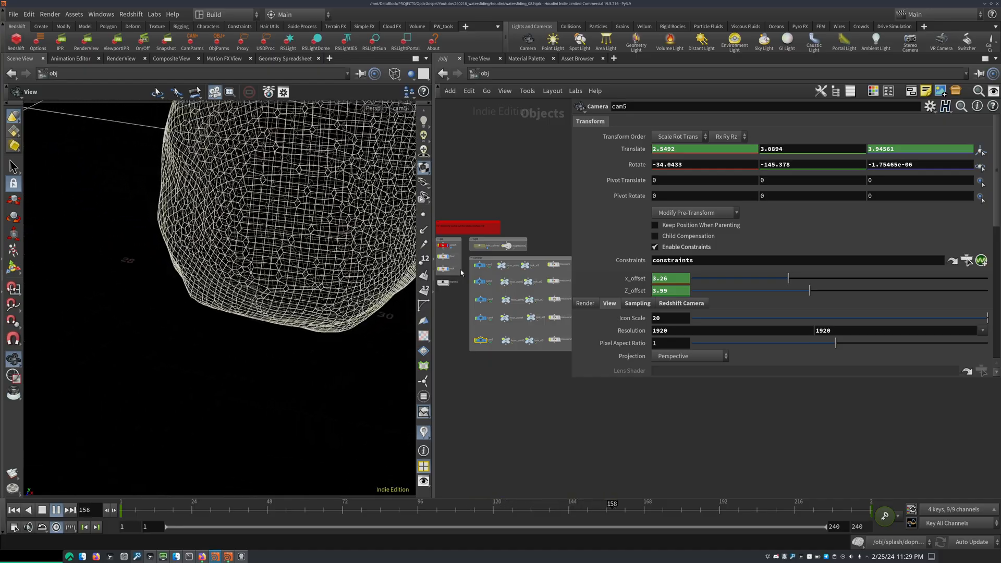
# - Jump between several timebar frames to check the rock's motion through cam5
pyautogui.click(55, 509)
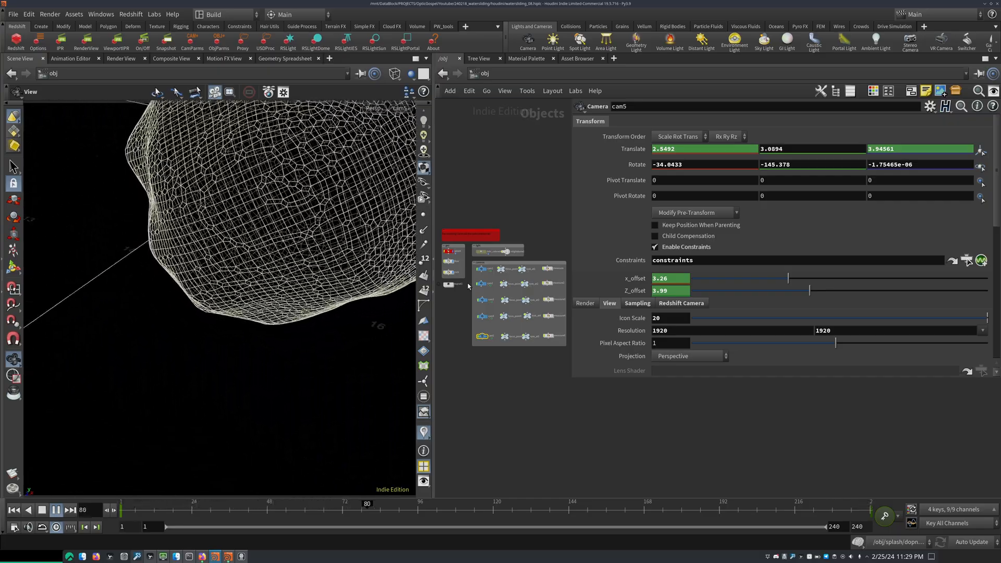
pyautogui.click(55, 510)
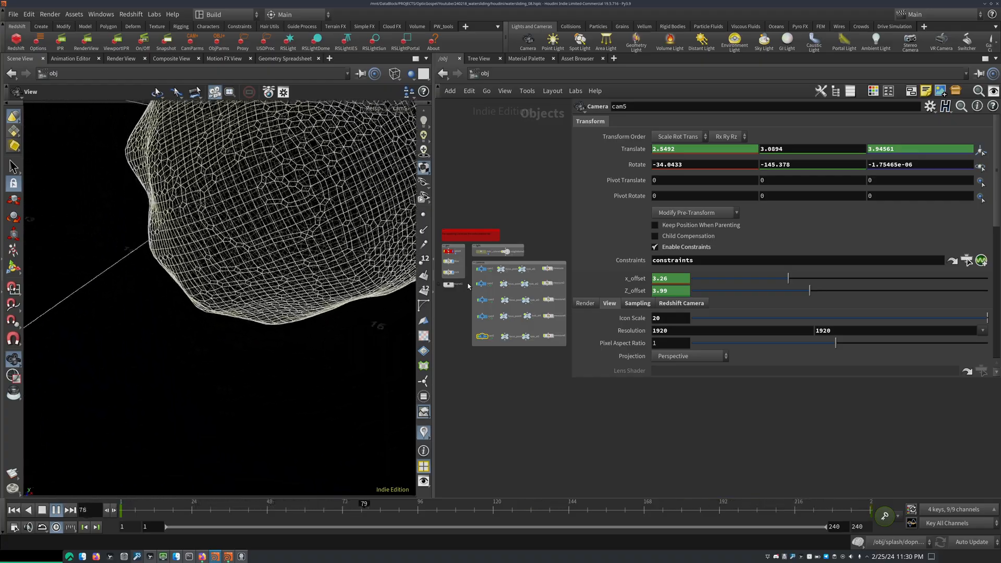
pyautogui.click(56, 510)
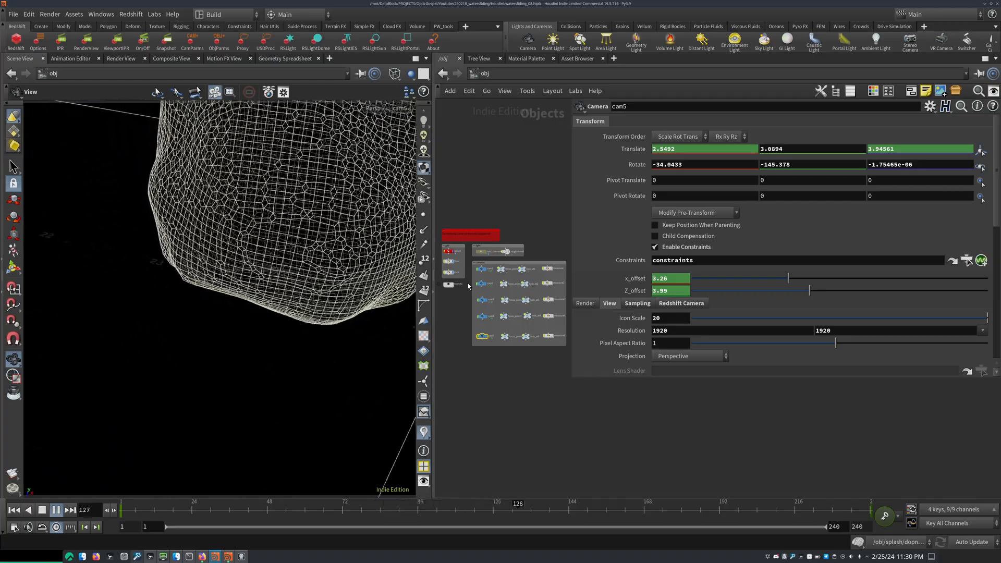
pyautogui.click(56, 509)
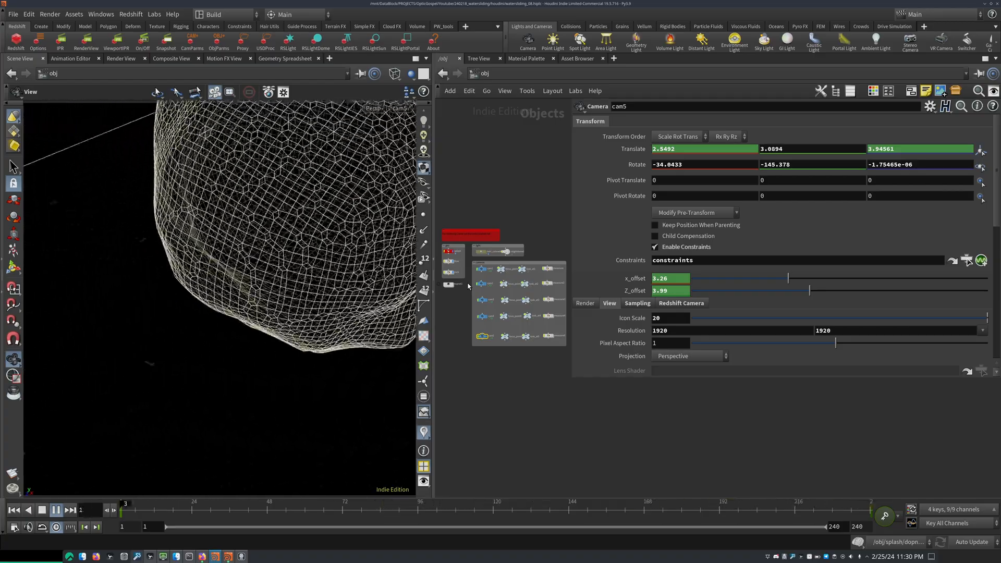
pyautogui.click(55, 509)
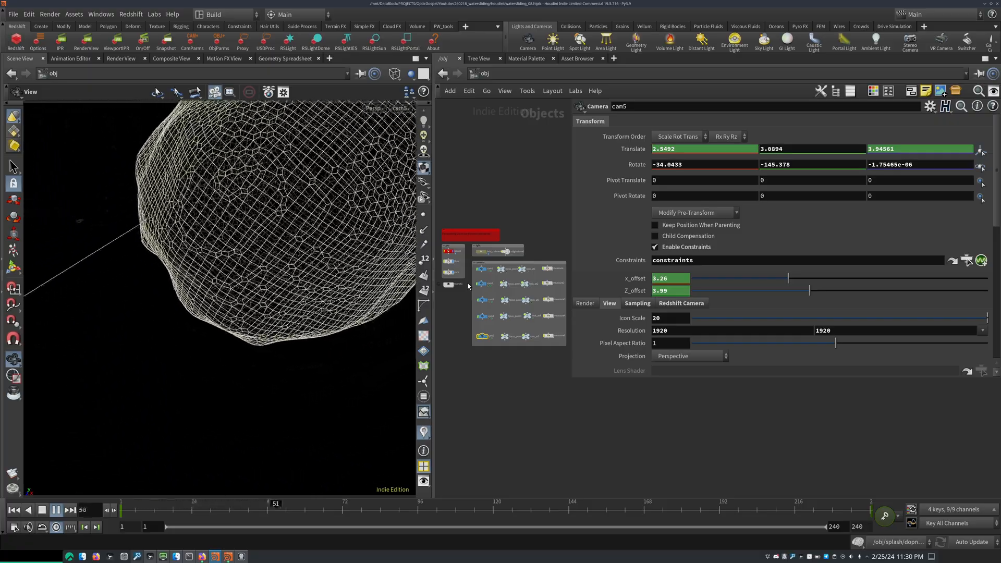